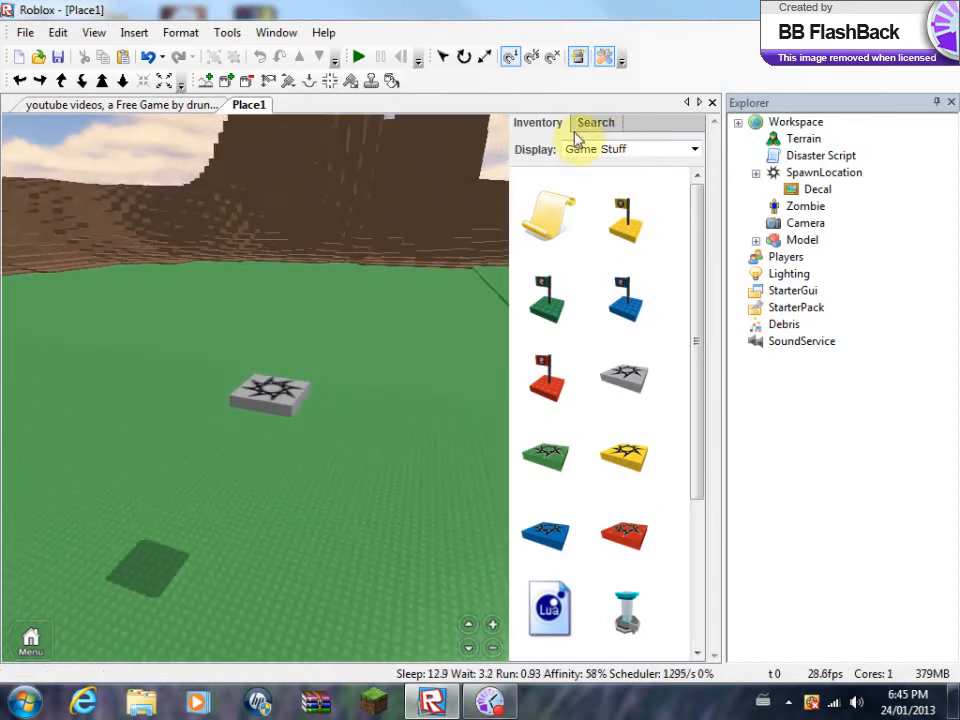
Step: Switch the Toolbox to free model search and select the Disaster Script in Explorer
left_click(596, 122)
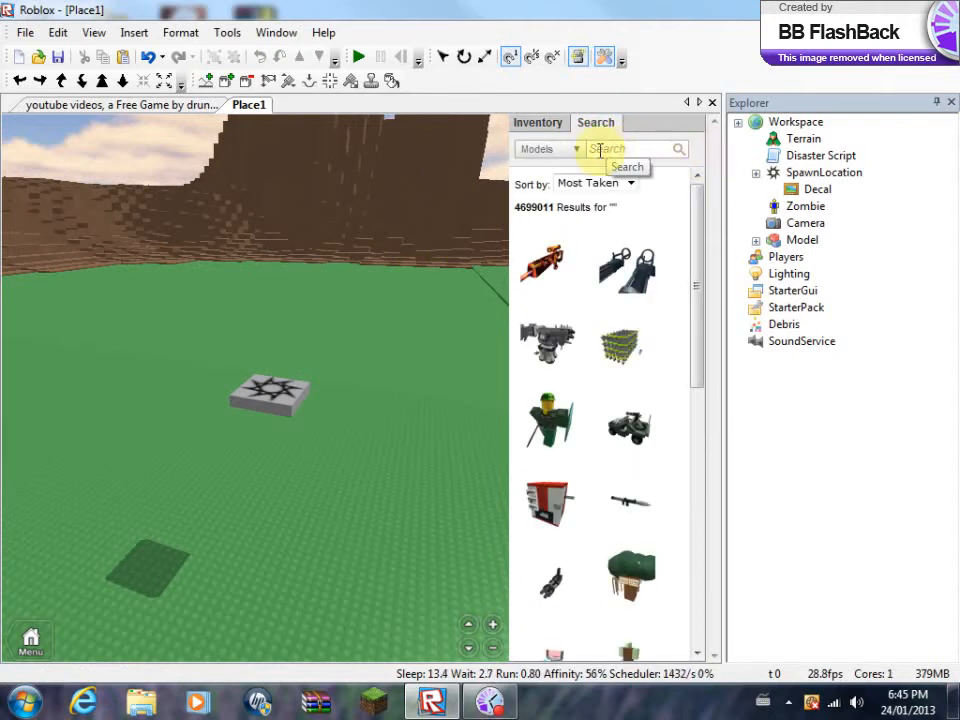
mouse_move(658, 164)
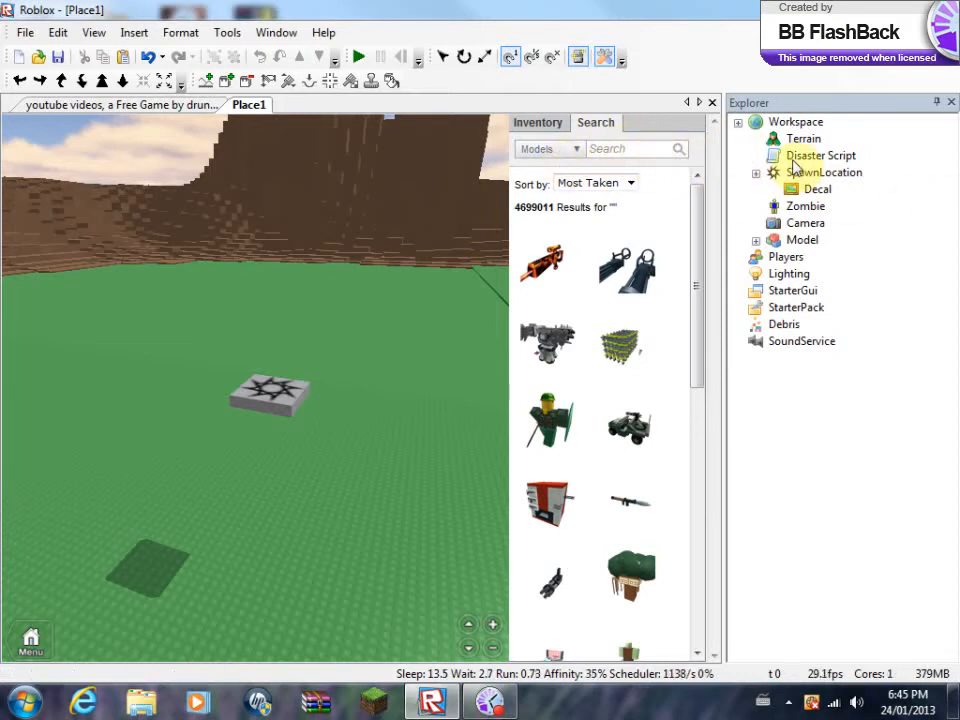
left_click(820, 156)
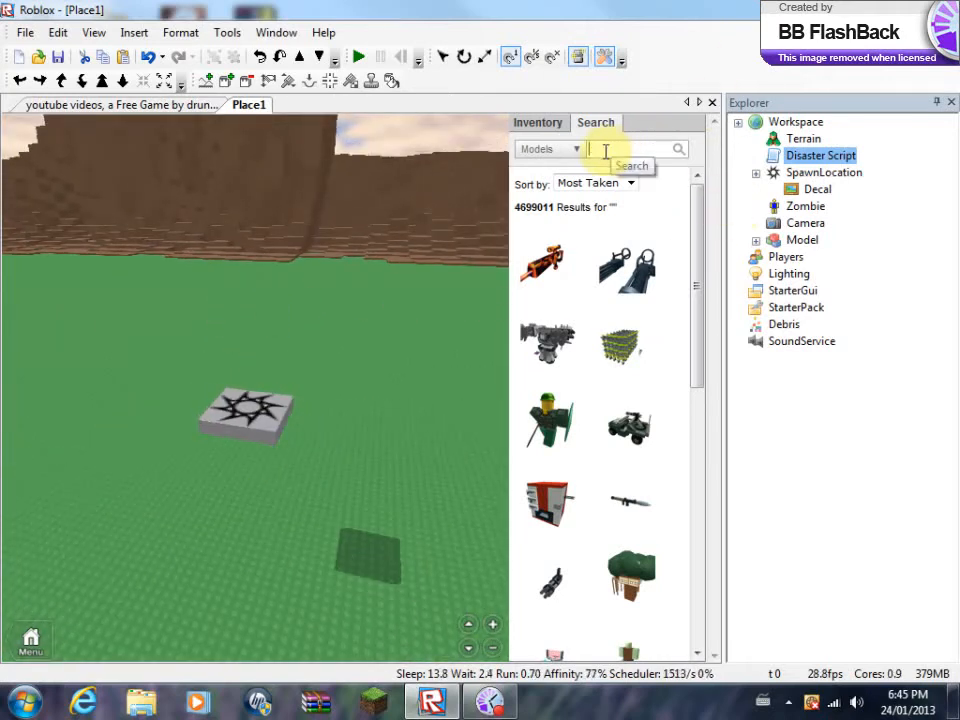
Step: Search the Toolbox for 'zomb' and insert the Zombies horde model, then select its group
type("zomb")
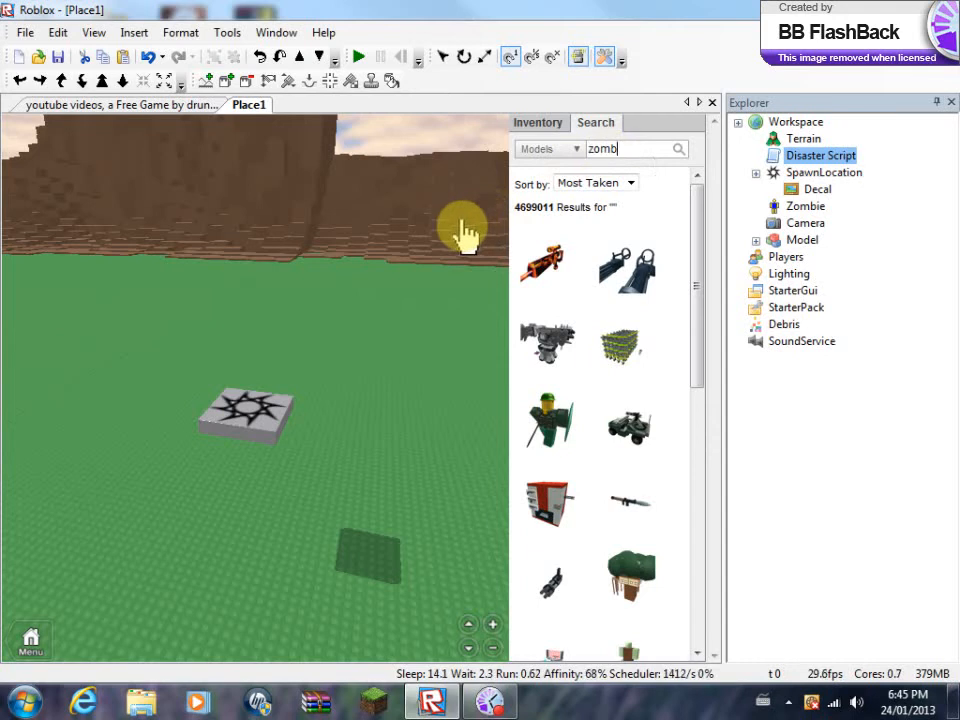
left_click(628, 344)
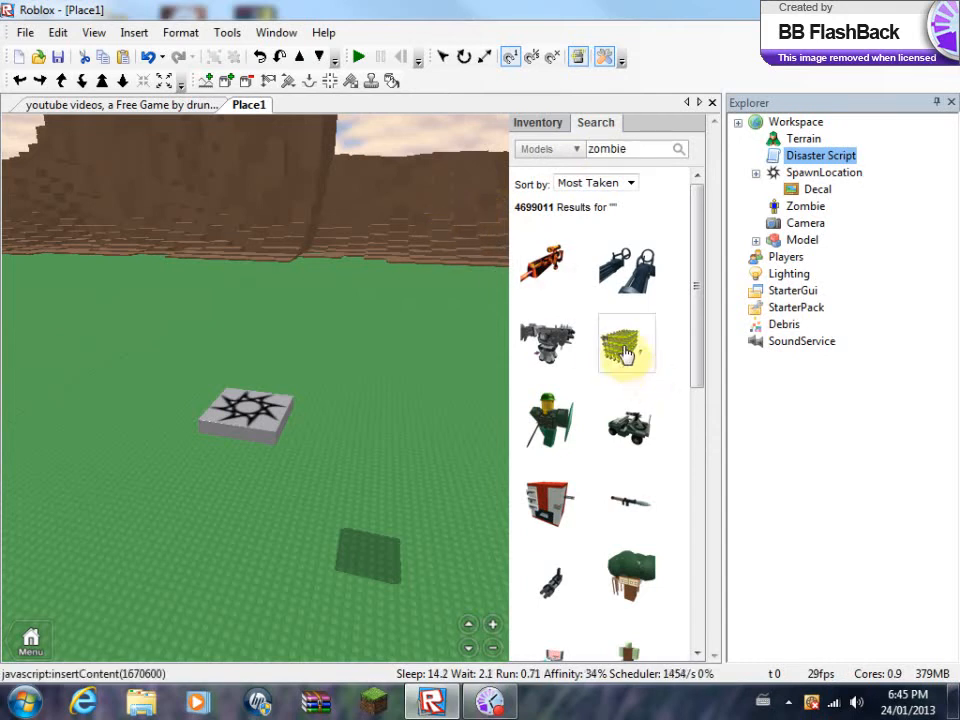
mouse_move(628, 344)
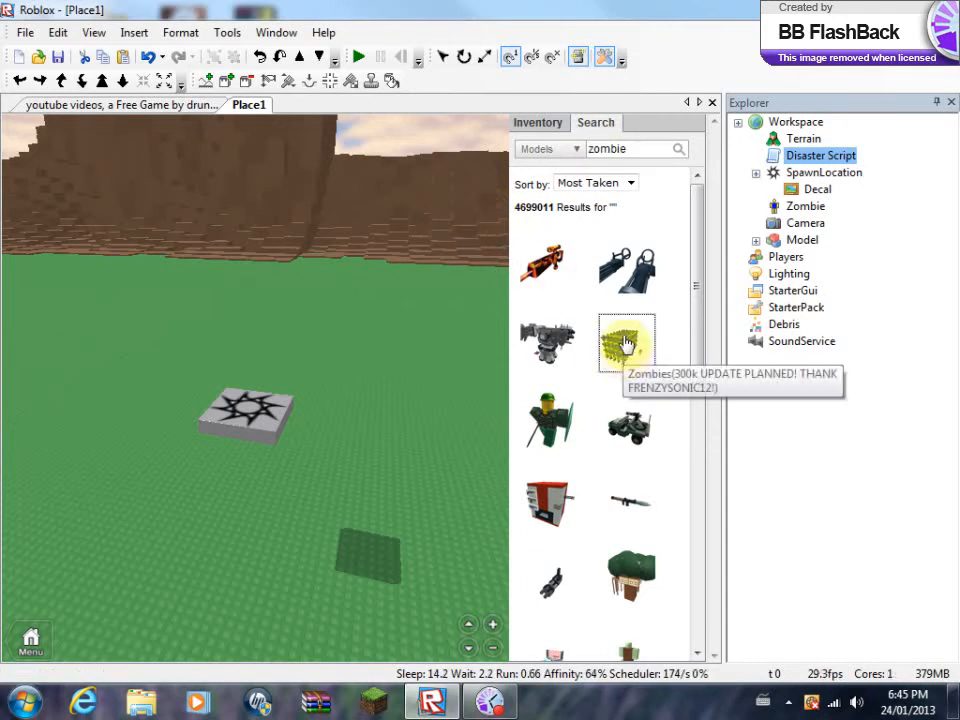
left_click(628, 344)
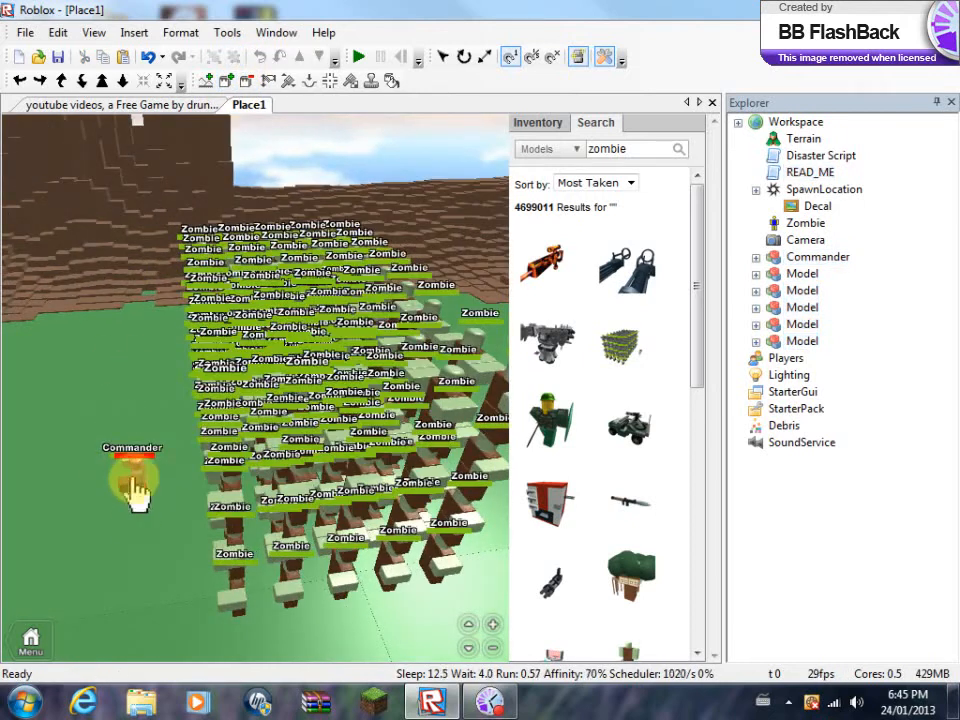
left_click(132, 480)
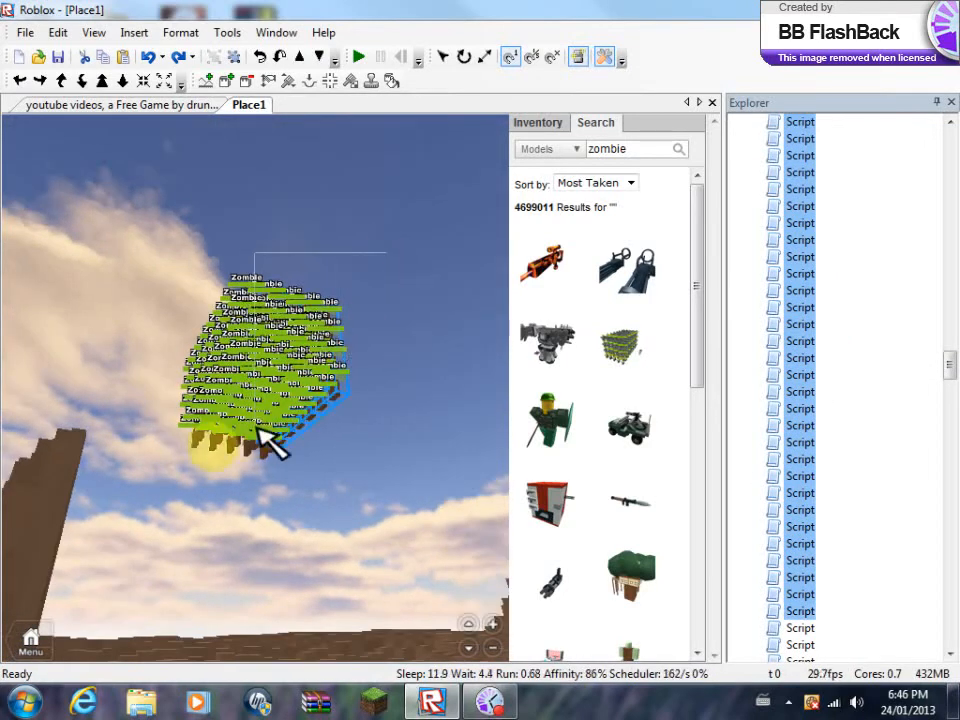
Step: Show the Properties panel via View and name the selected model group 'Zombies'
left_click(212, 56)
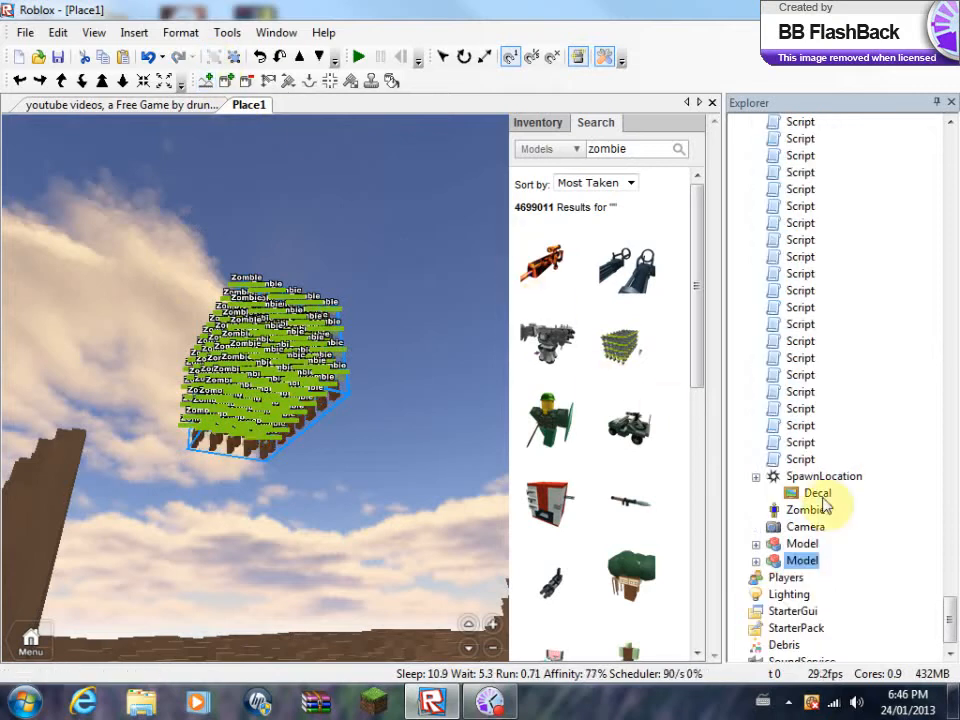
mouse_move(740, 462)
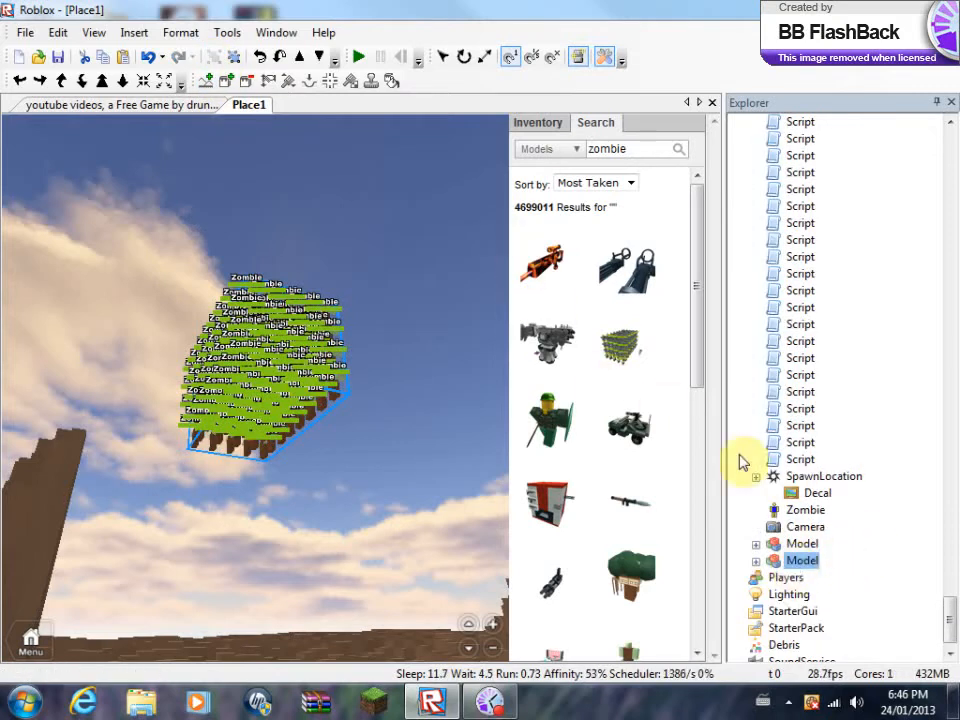
left_click(92, 32)
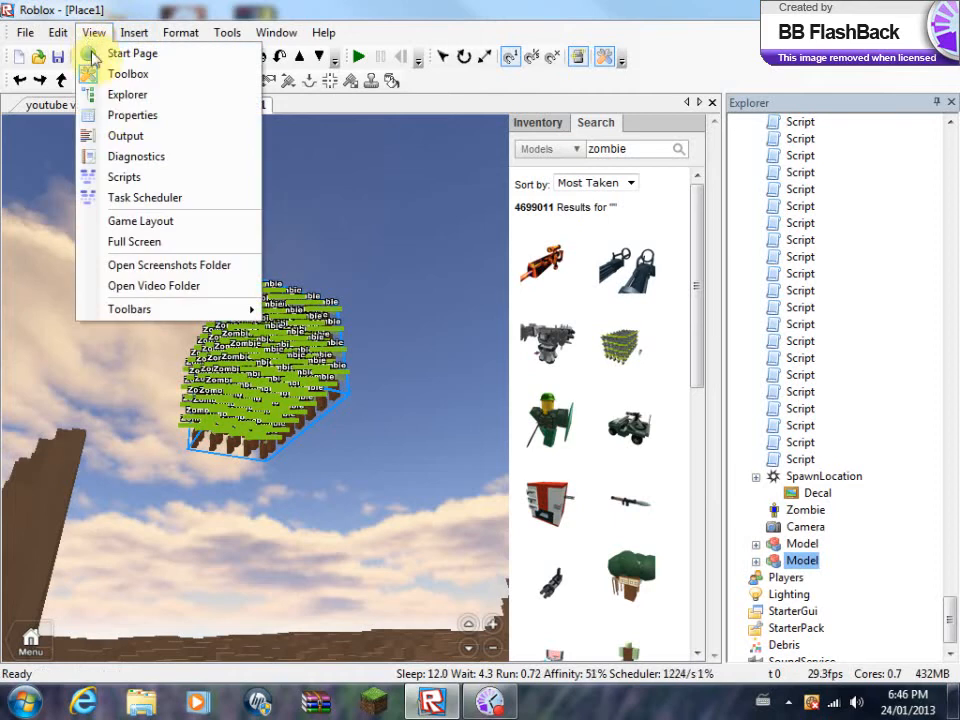
left_click(132, 114)
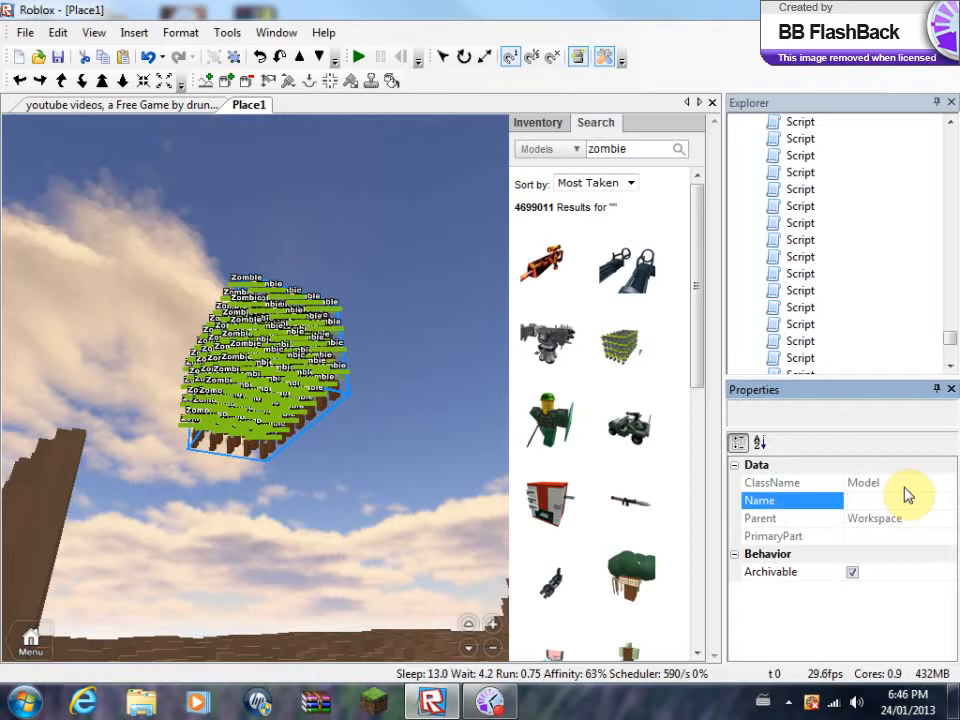
type("Zombies")
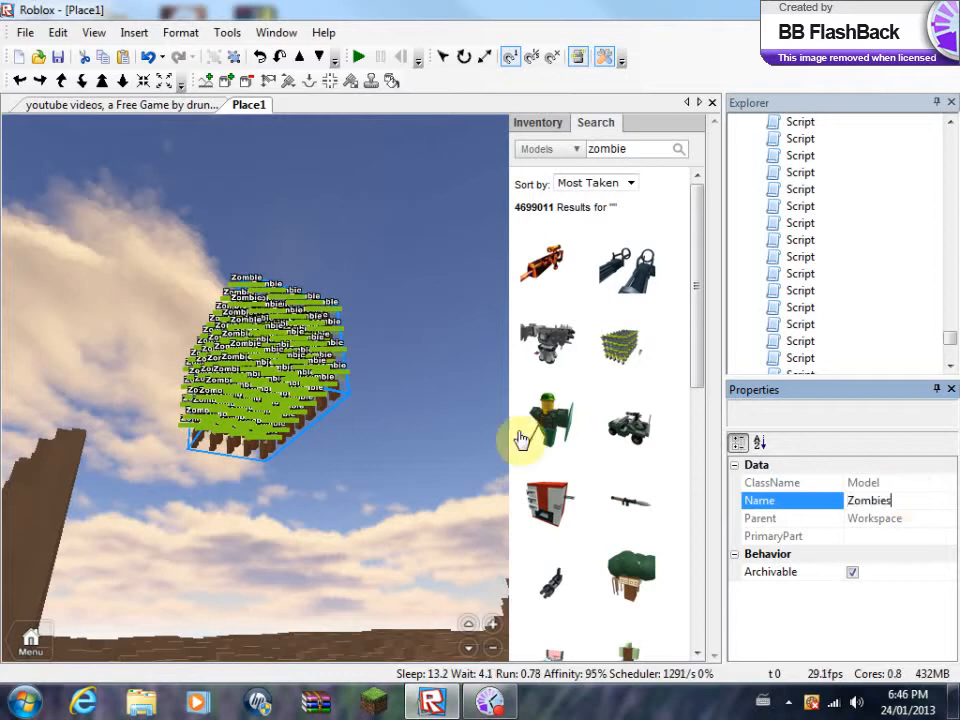
mouse_move(486, 424)
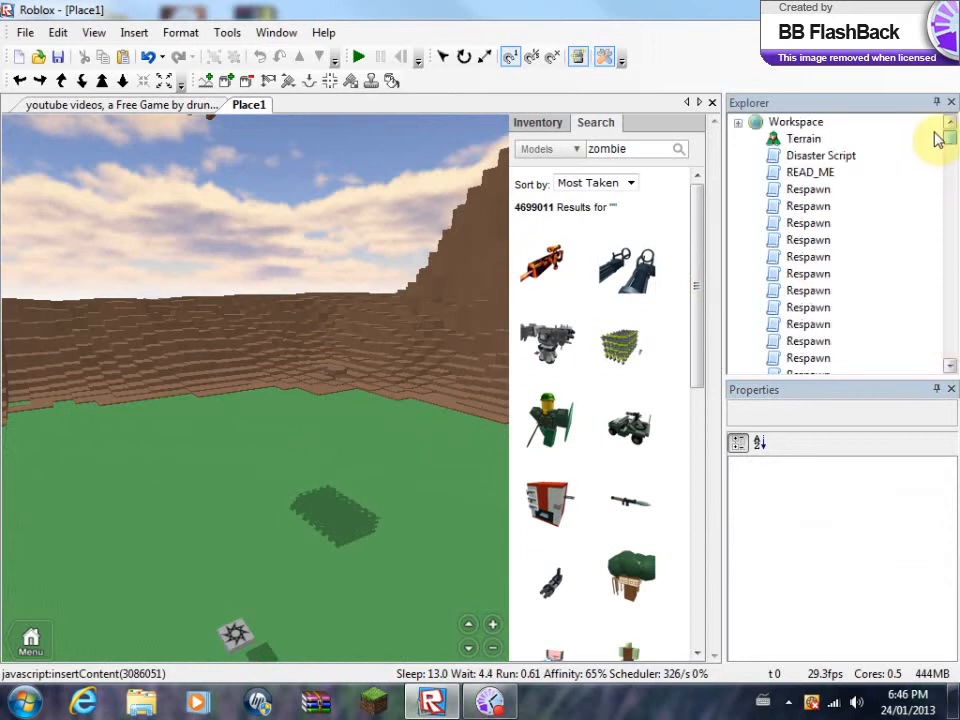
Step: Open the Disaster Script in the editor and scroll through its disaster list and messages
left_click(820, 156)
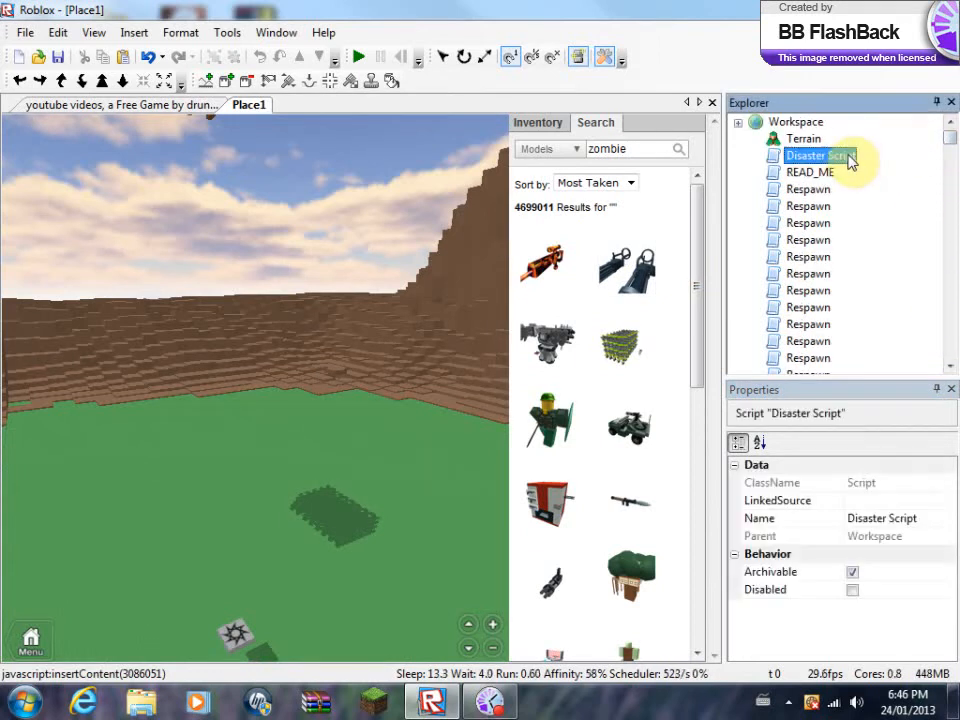
double_click(820, 156)
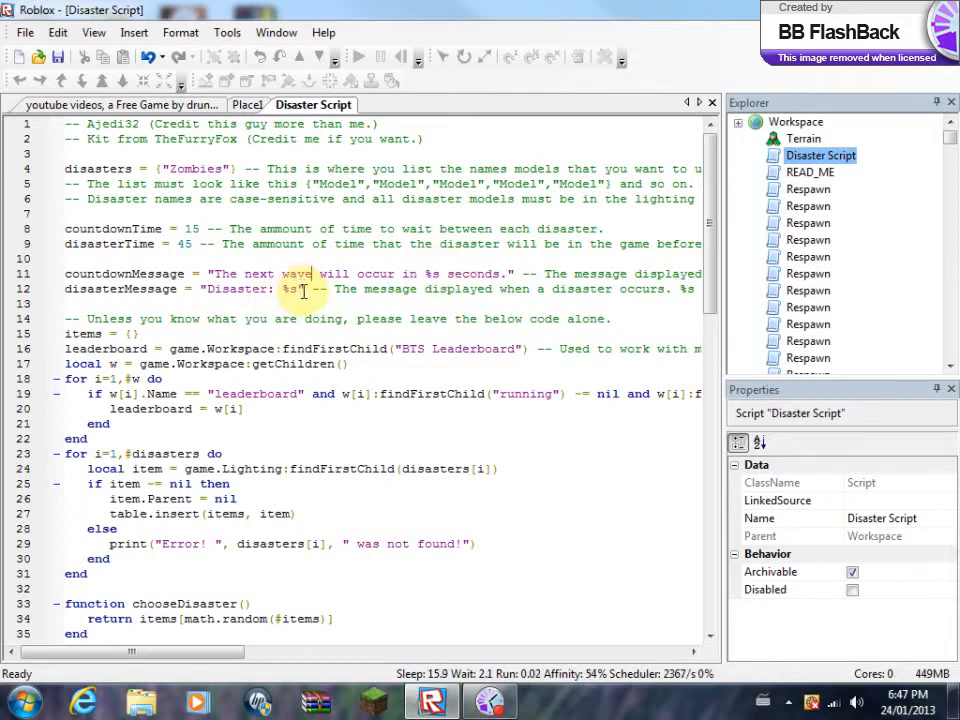
mouse_move(216, 324)
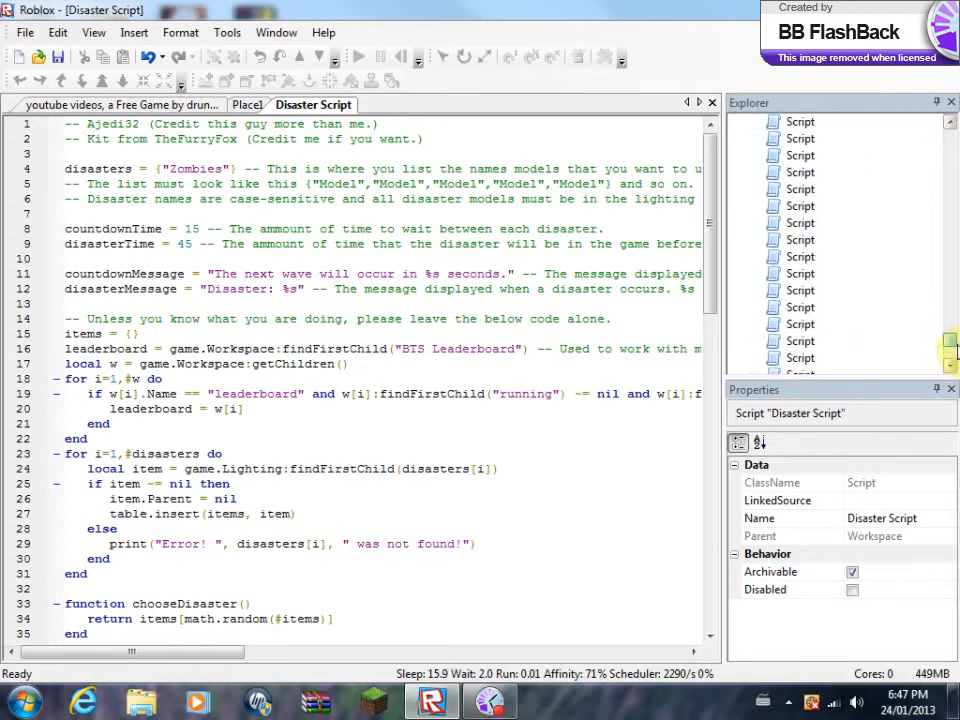
scroll("down", 3)
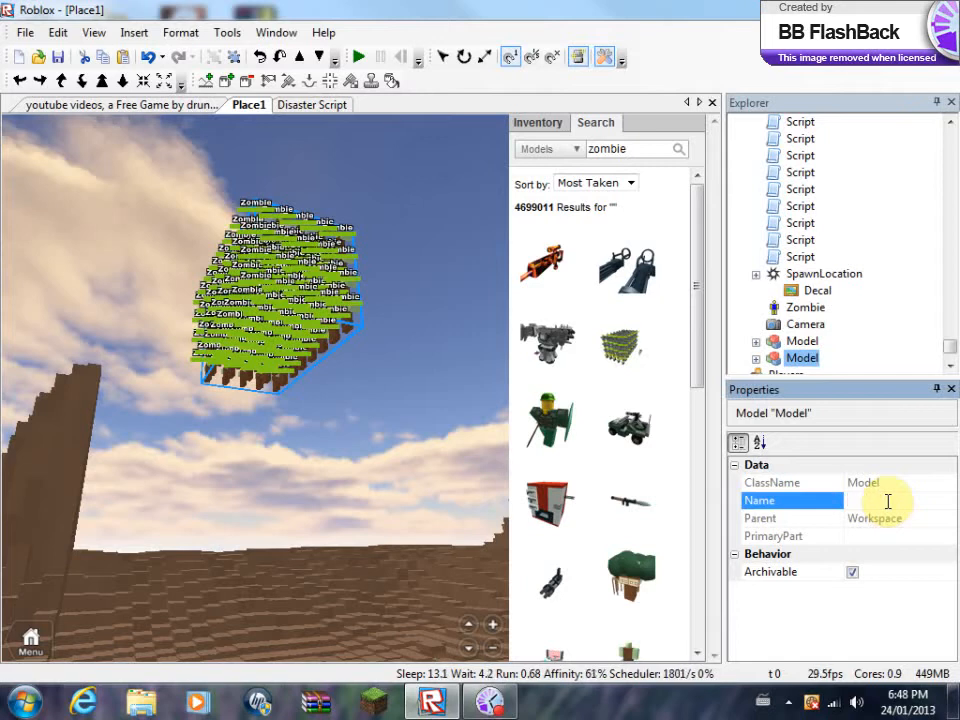
Step: Rename the second zombie model to 'Zombies' in Properties and select it
type("Z")
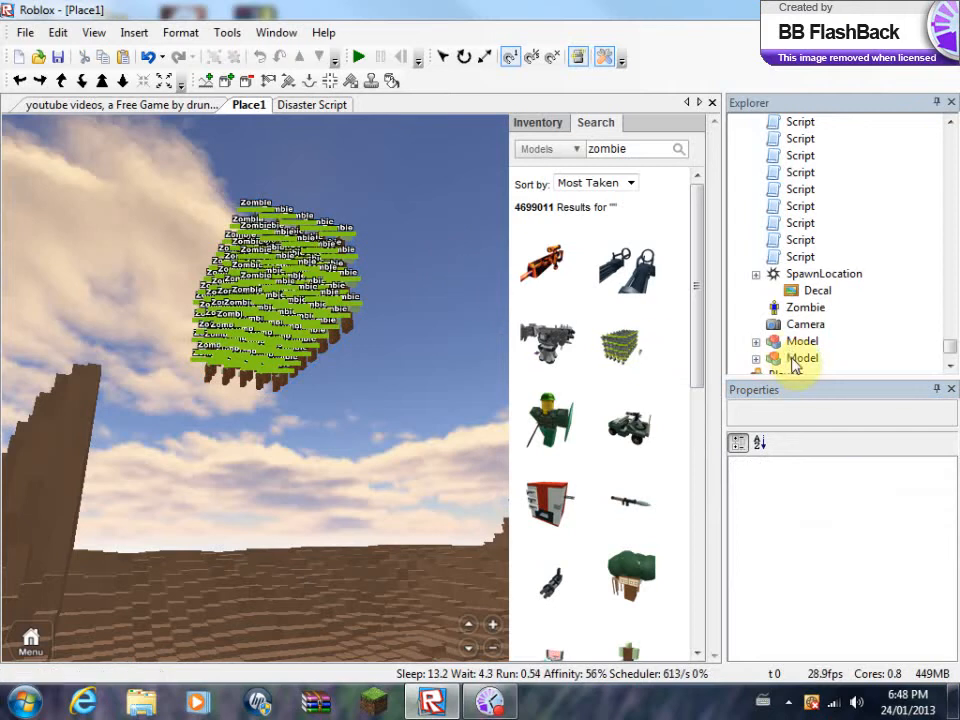
left_click(800, 358)
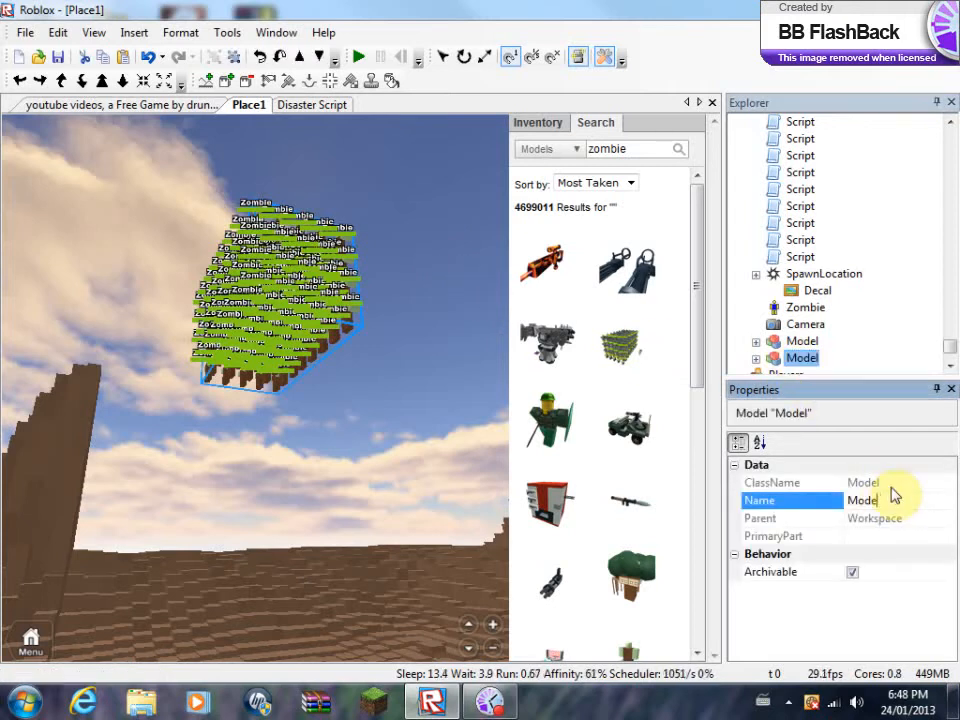
type("Zombies")
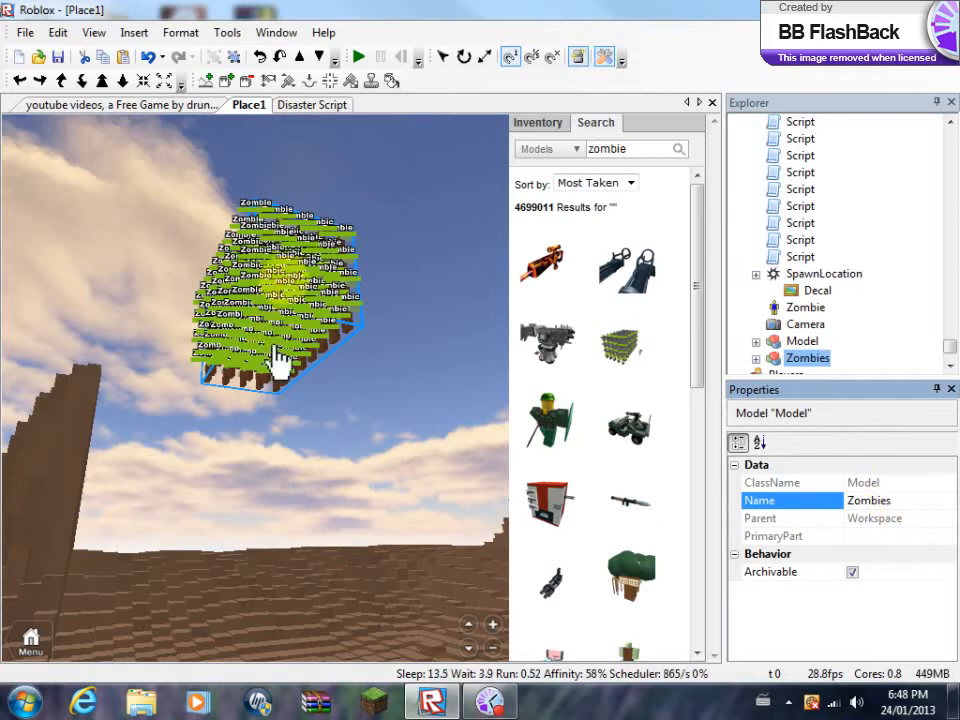
left_click(808, 358)
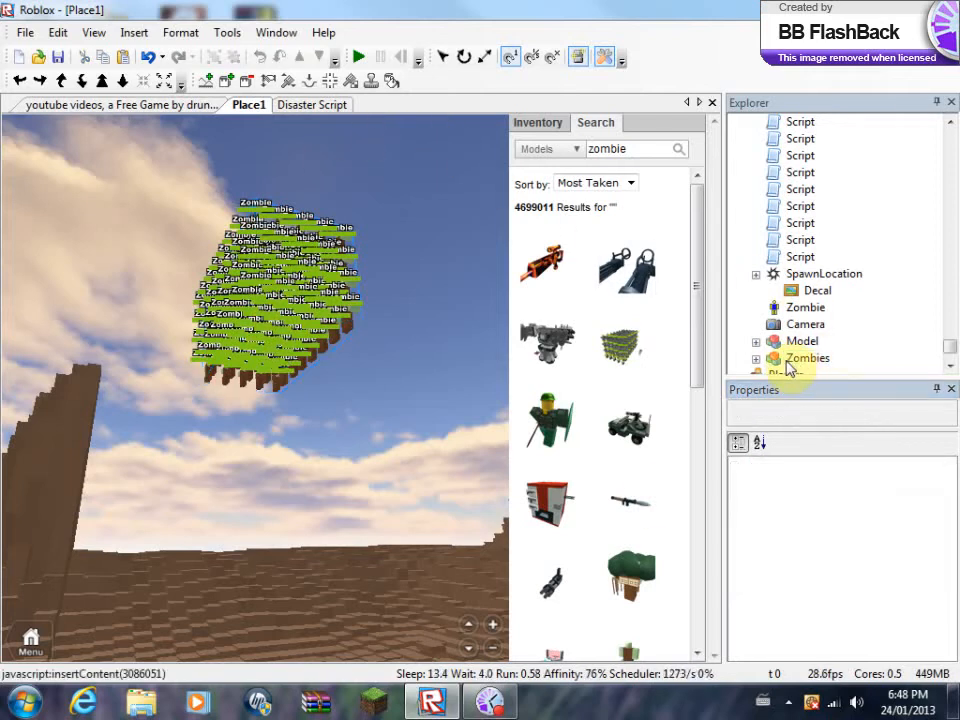
left_click(808, 358)
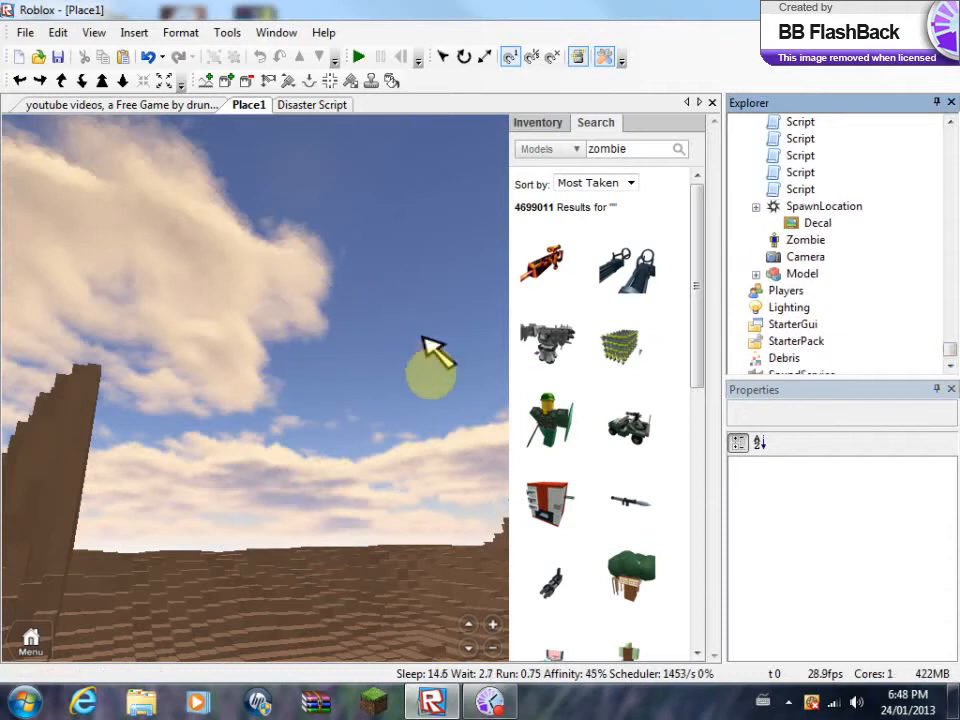
mouse_move(788, 308)
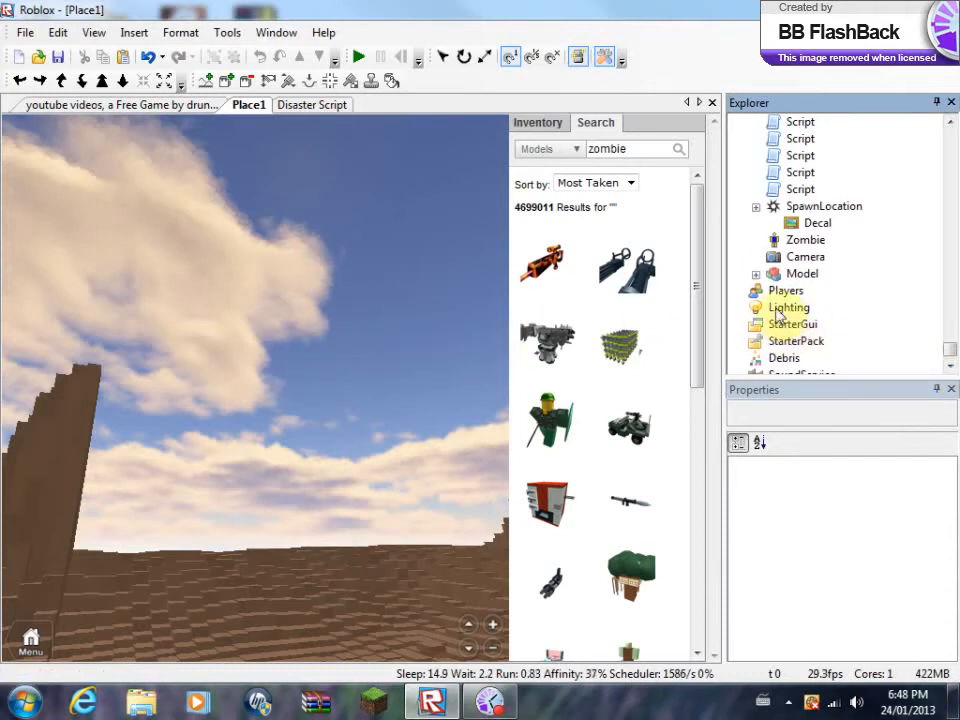
Step: Paste the copied Zombies model into Lighting via its right-click menu
right_click(788, 308)
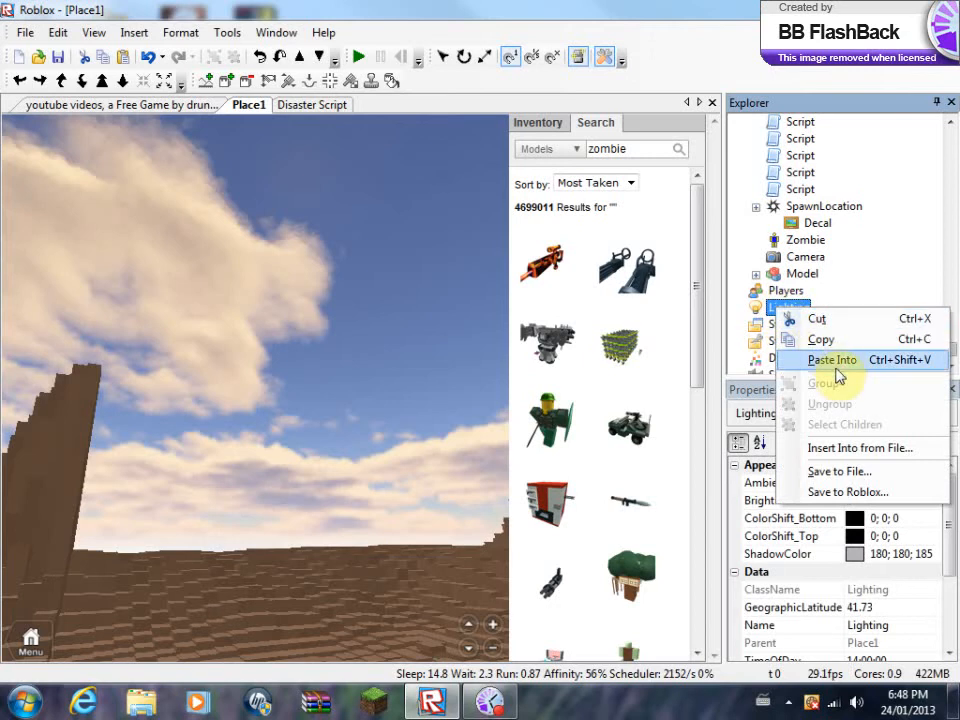
left_click(832, 360)
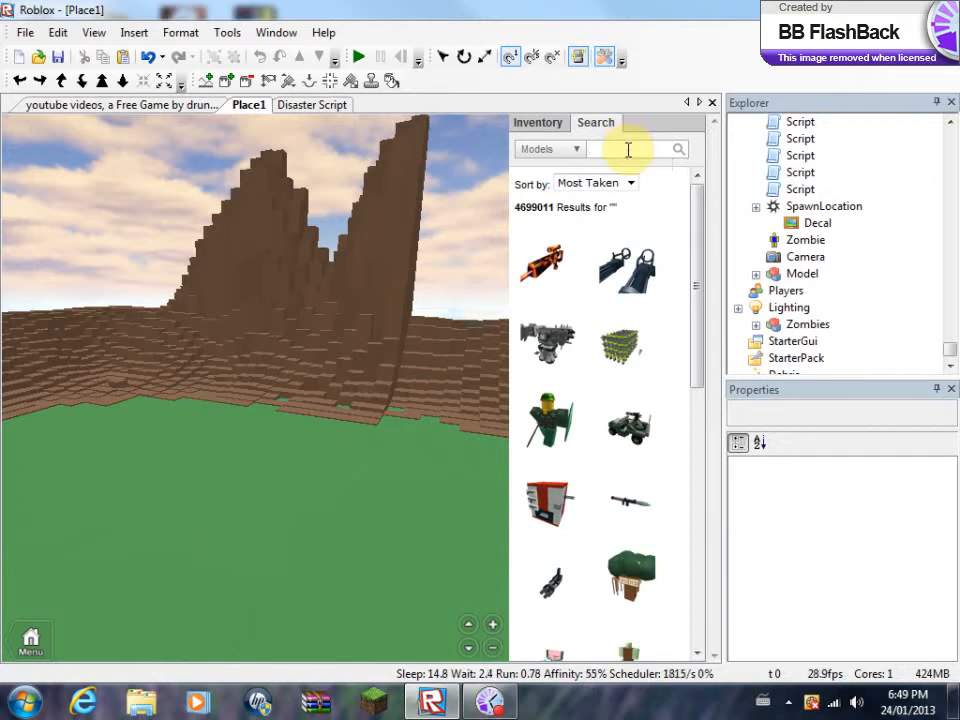
Step: Search free models for 'Zombie killing shotgun' and insert a shotgun result
type("Zombie kill")
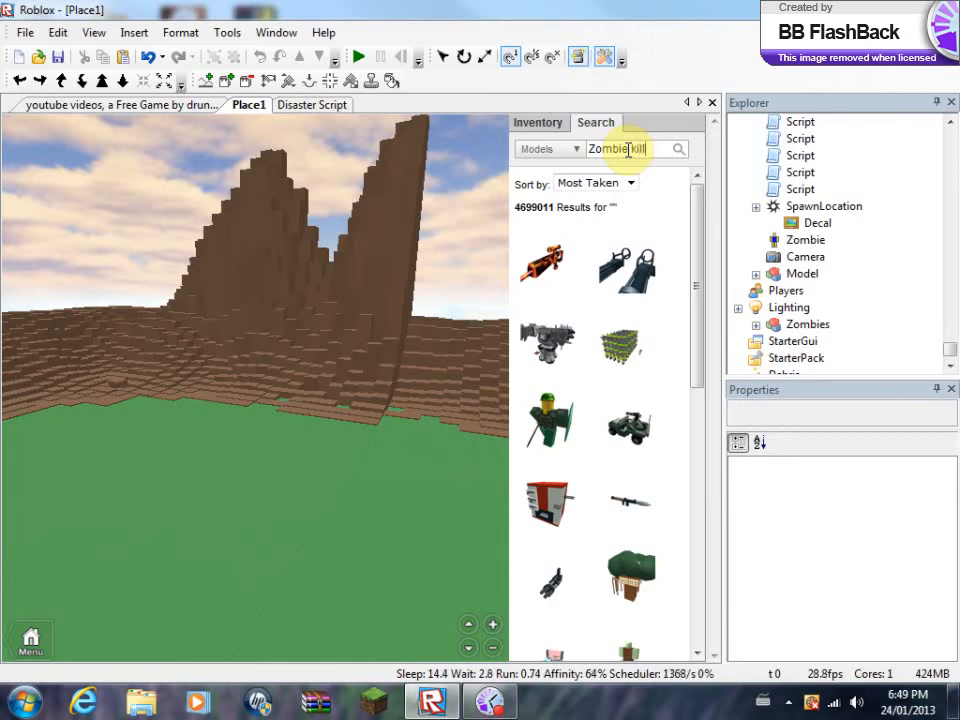
type("killing shotgun")
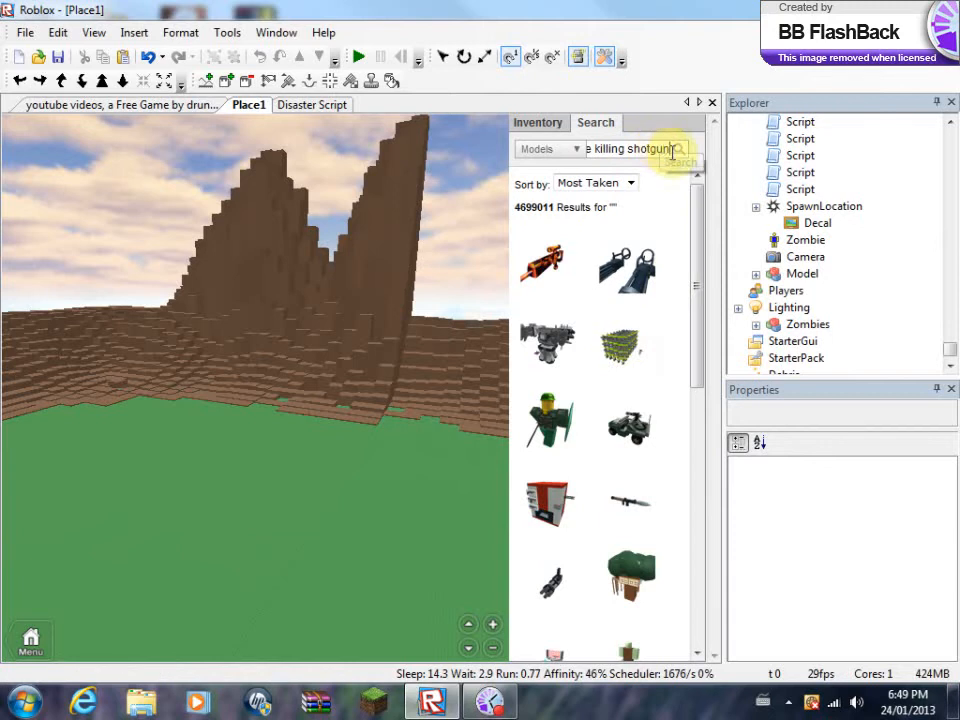
left_click(680, 148)
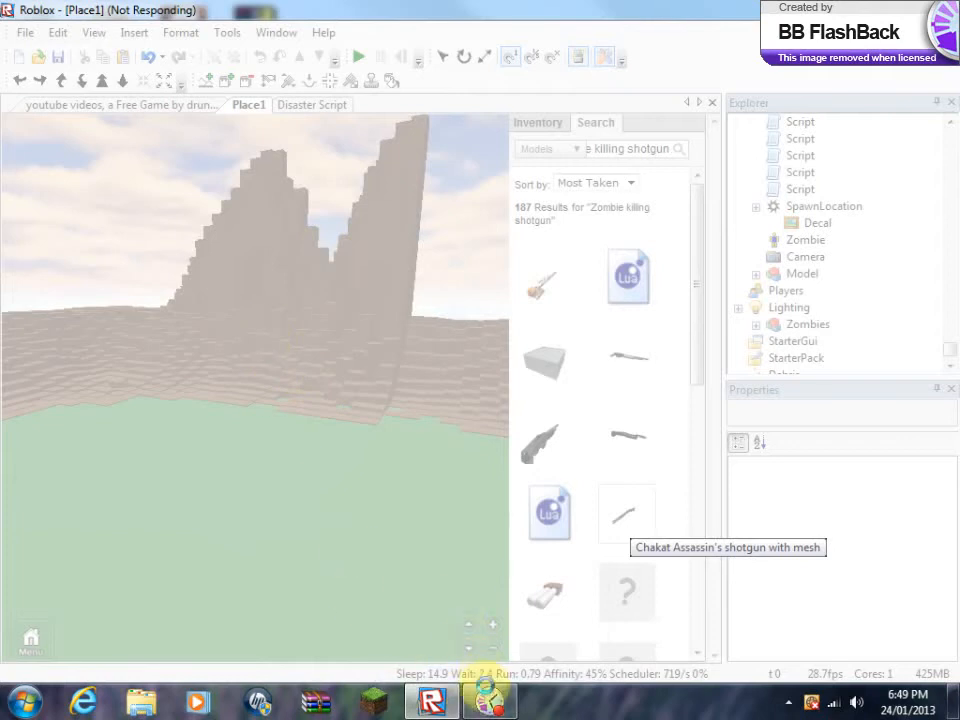
left_click(488, 700)
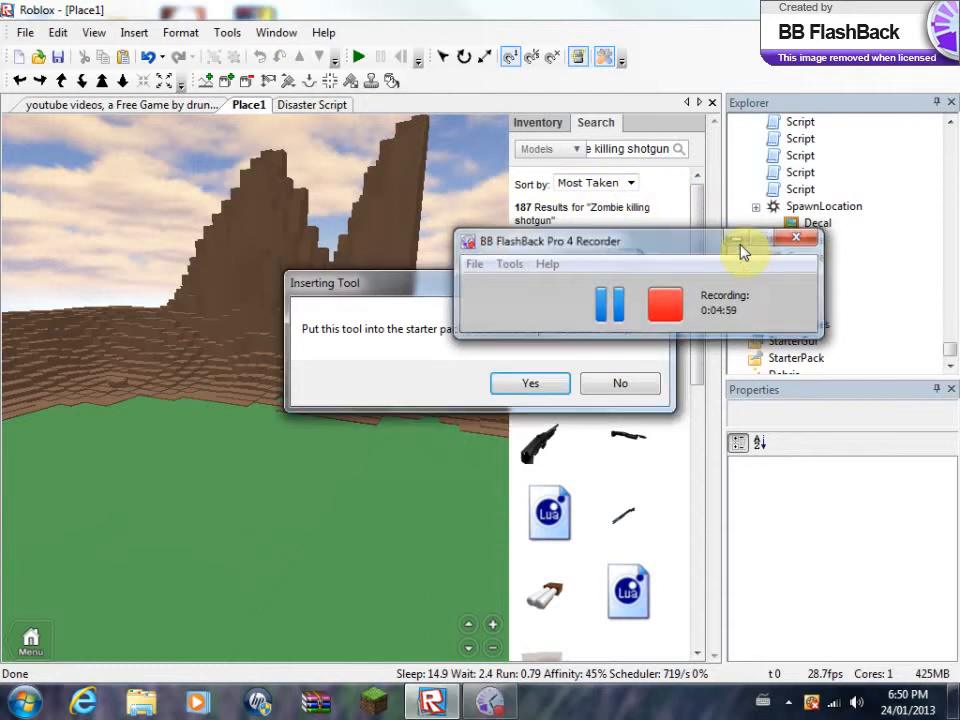
left_click(796, 238)
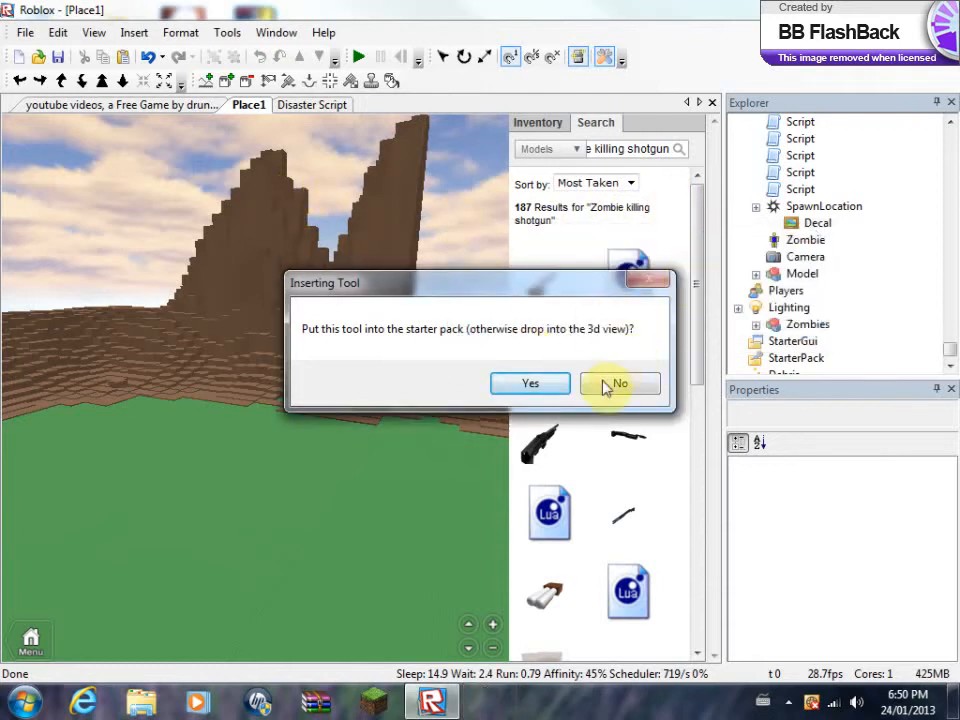
mouse_move(336, 344)
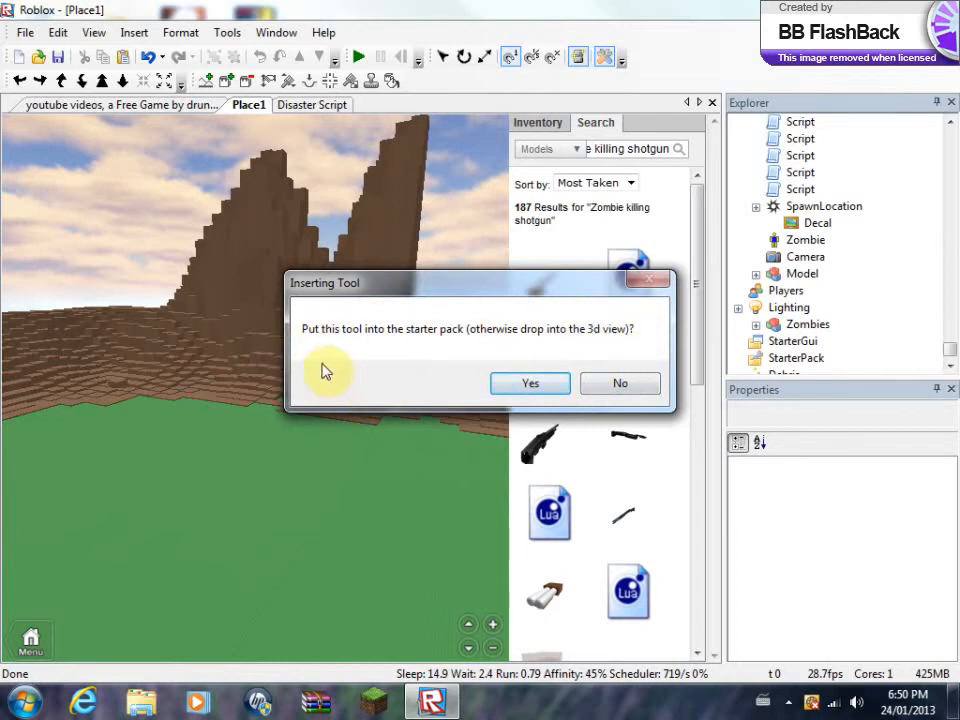
mouse_move(330, 344)
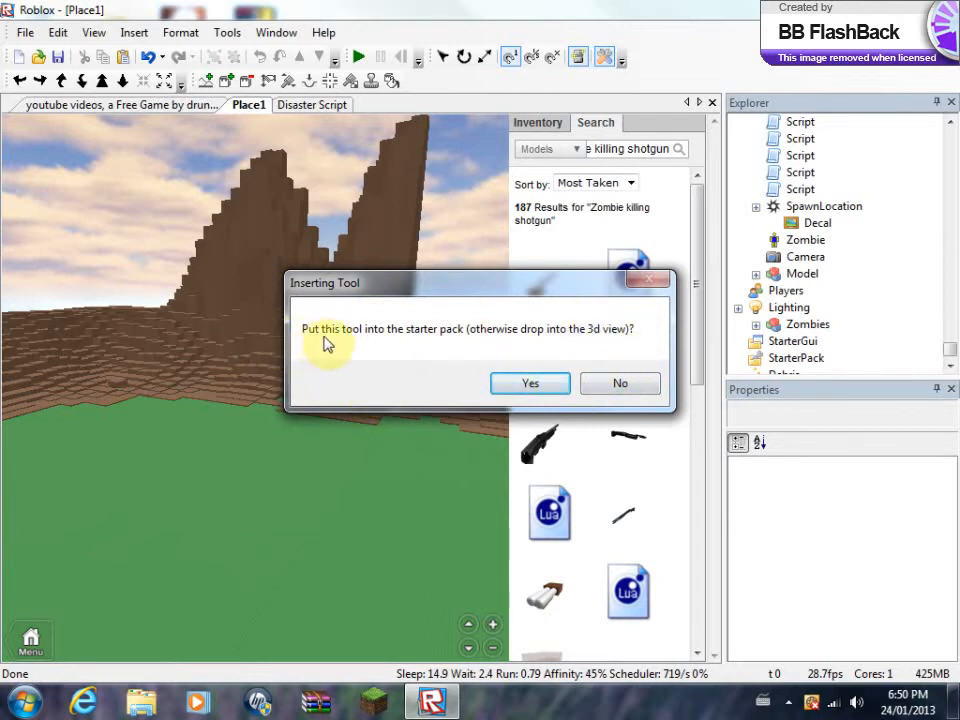
mouse_move(428, 344)
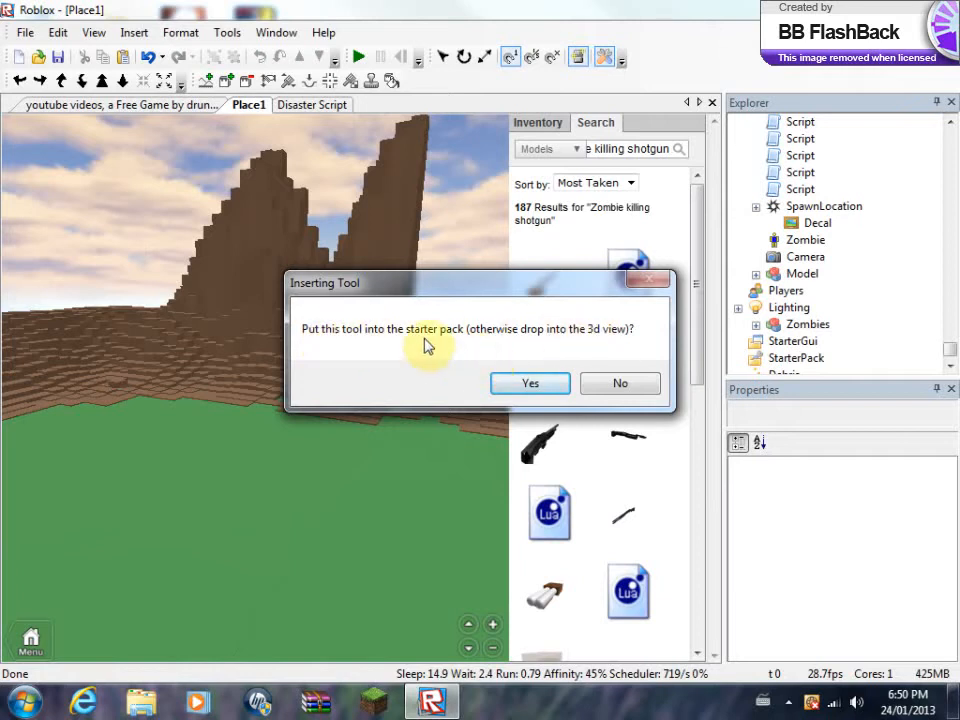
mouse_move(380, 342)
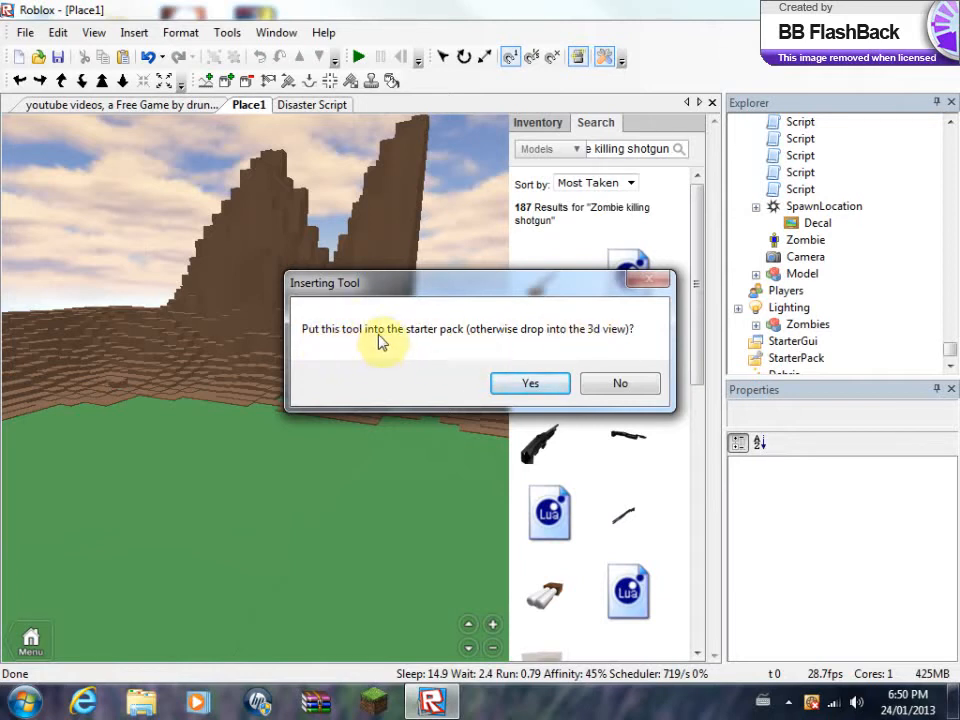
mouse_move(530, 384)
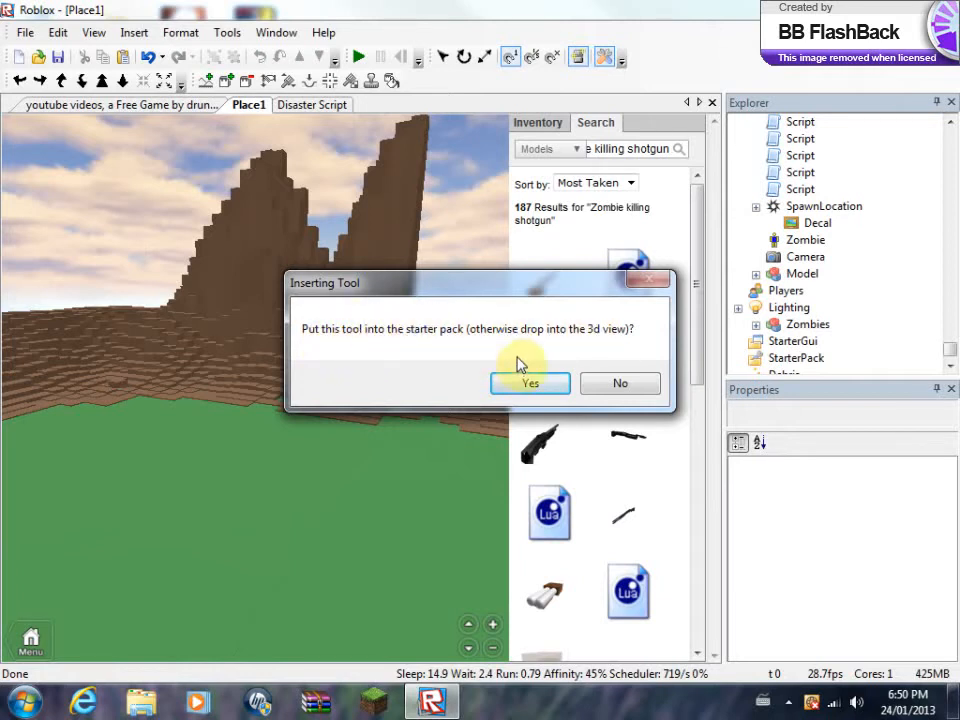
mouse_move(620, 336)
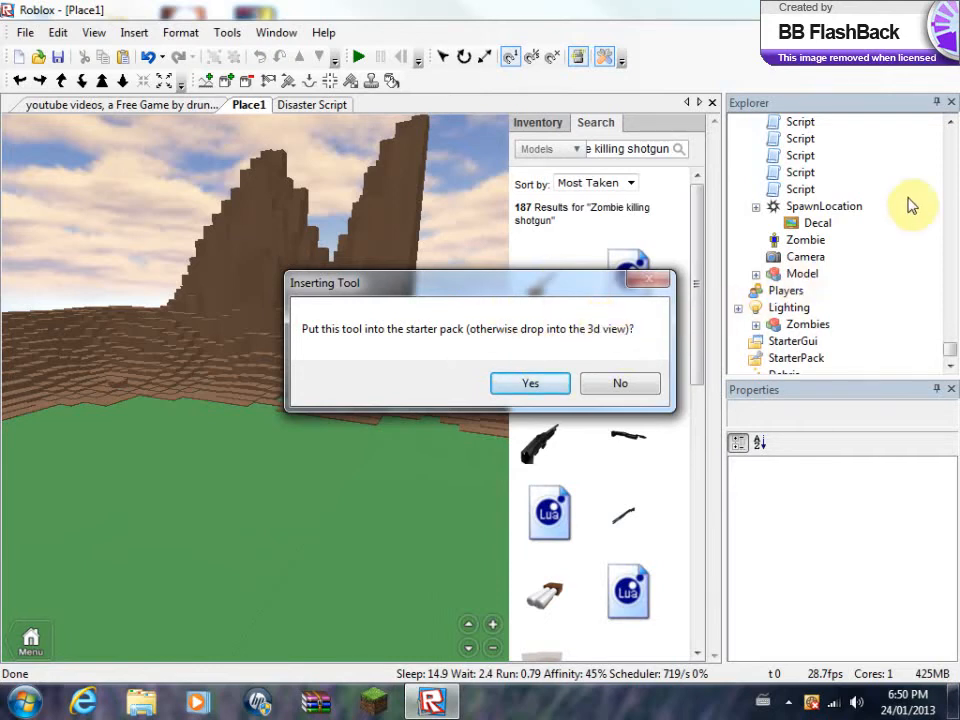
mouse_move(808, 404)
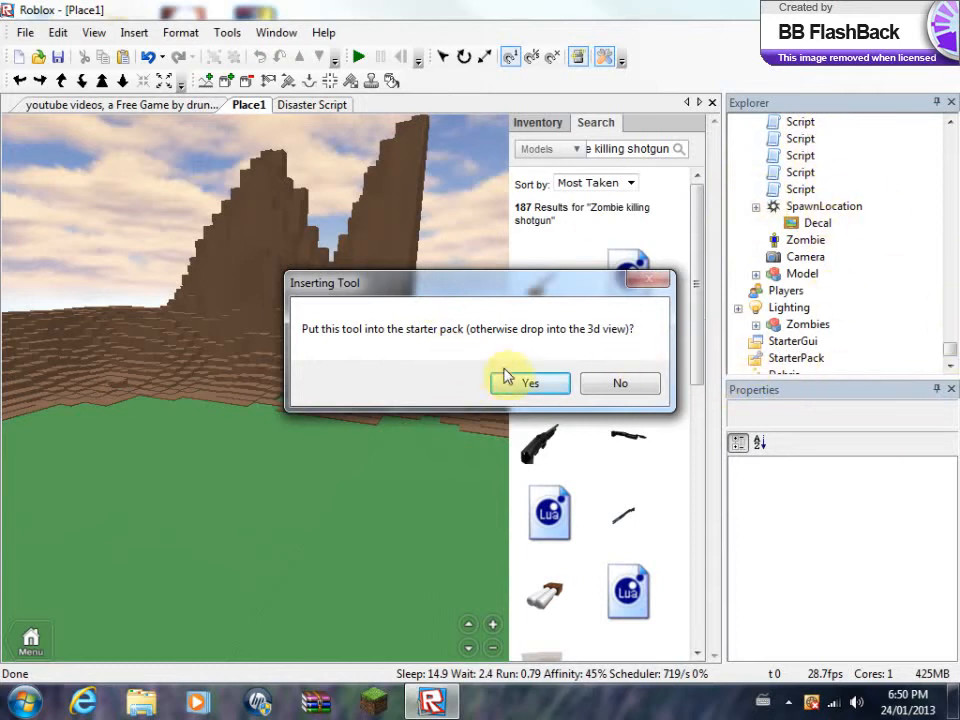
Step: Answer Yes to put the Shotgun into the StarterPack and inspect its contents
left_click(528, 384)
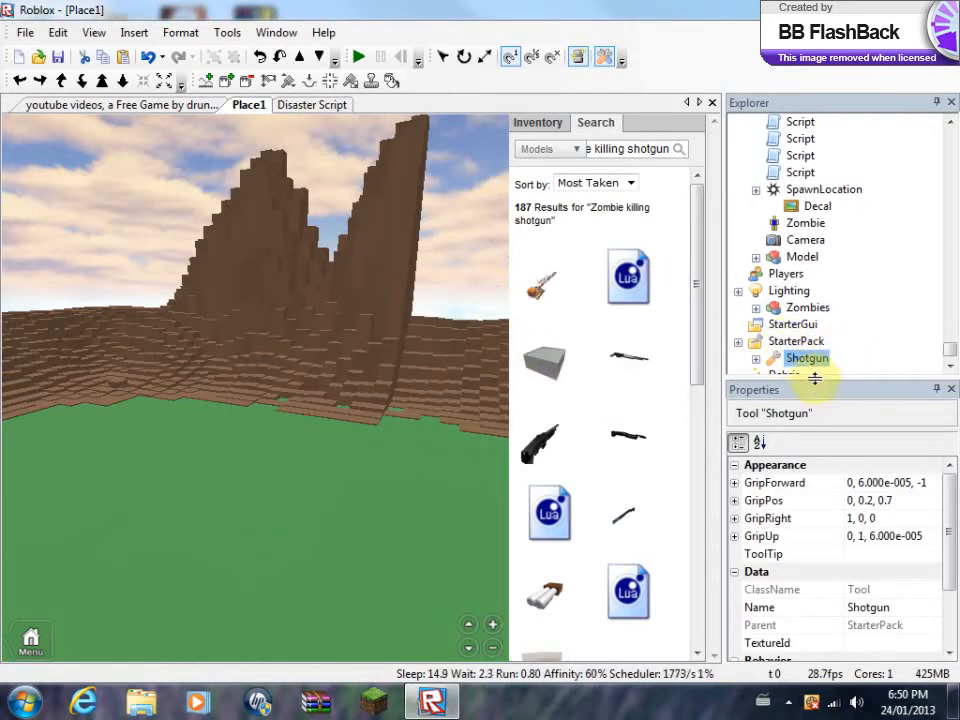
scroll("down", 3)
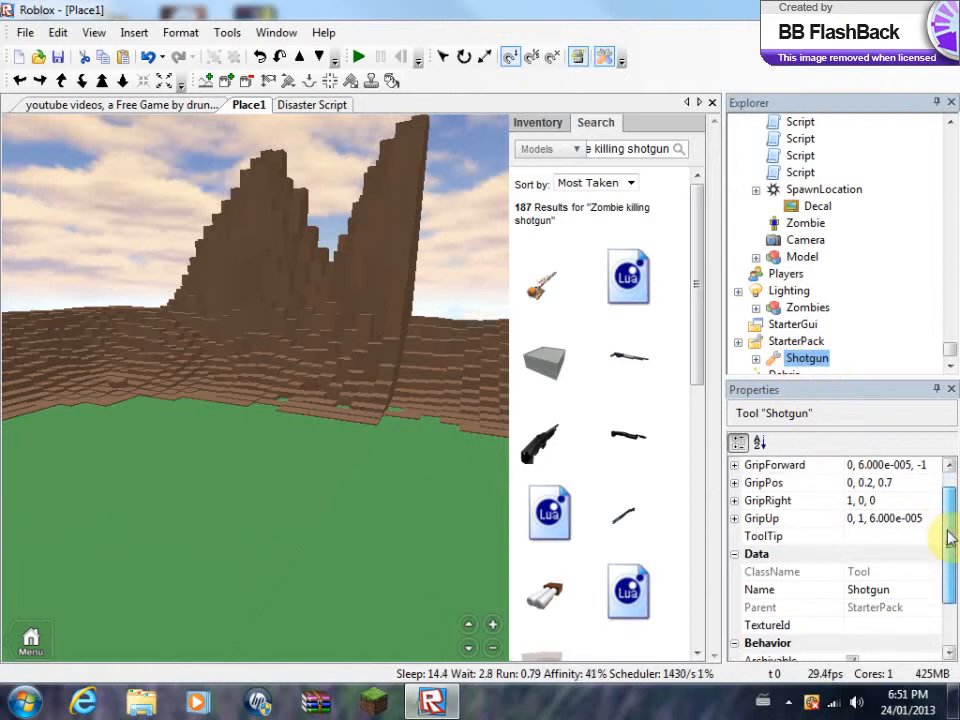
scroll("down", 3)
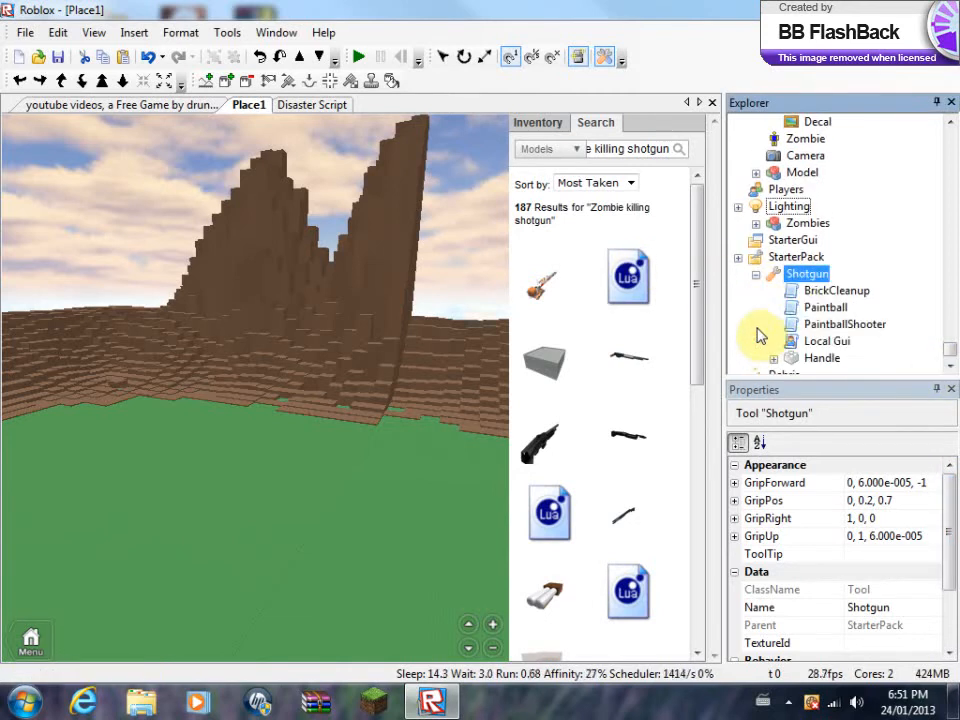
mouse_move(830, 336)
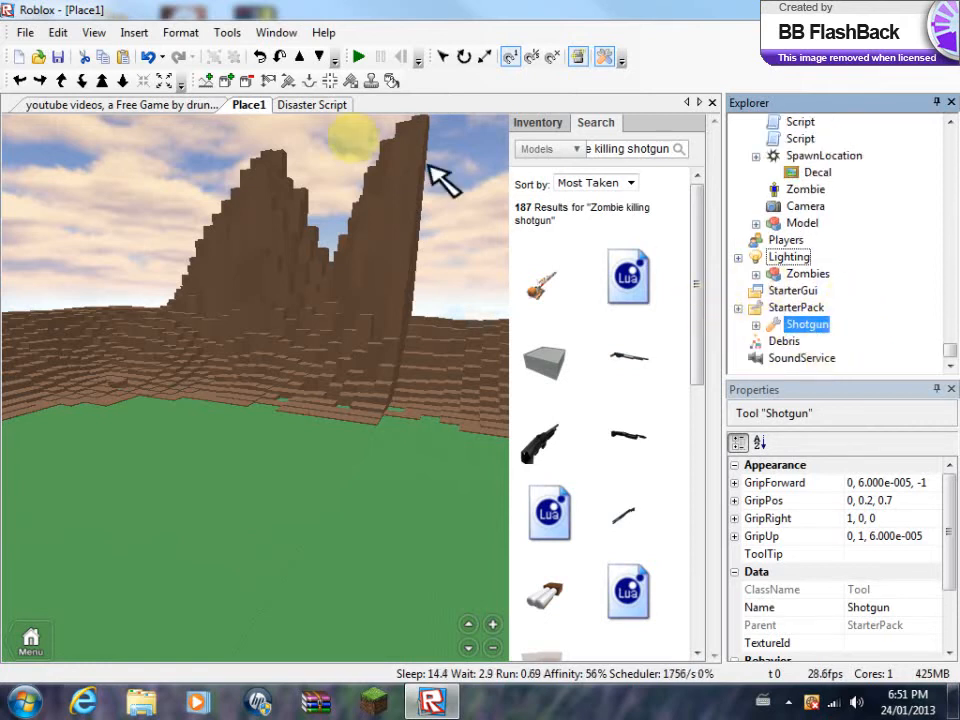
Step: Check and close the Window menu, then launch a test visit of the place
left_click(276, 32)
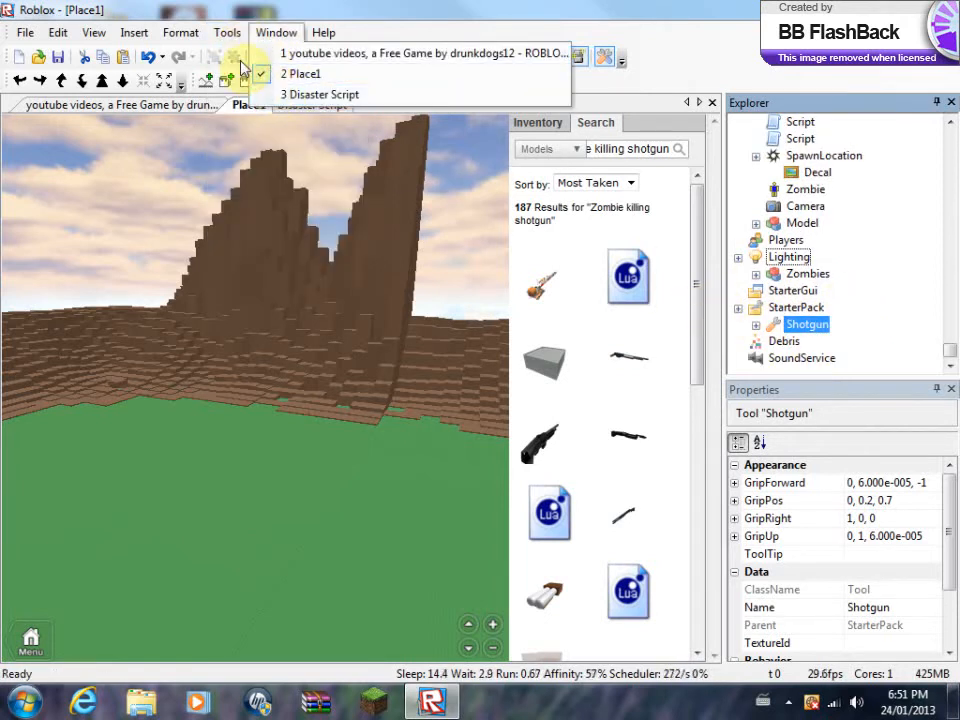
left_click(304, 72)
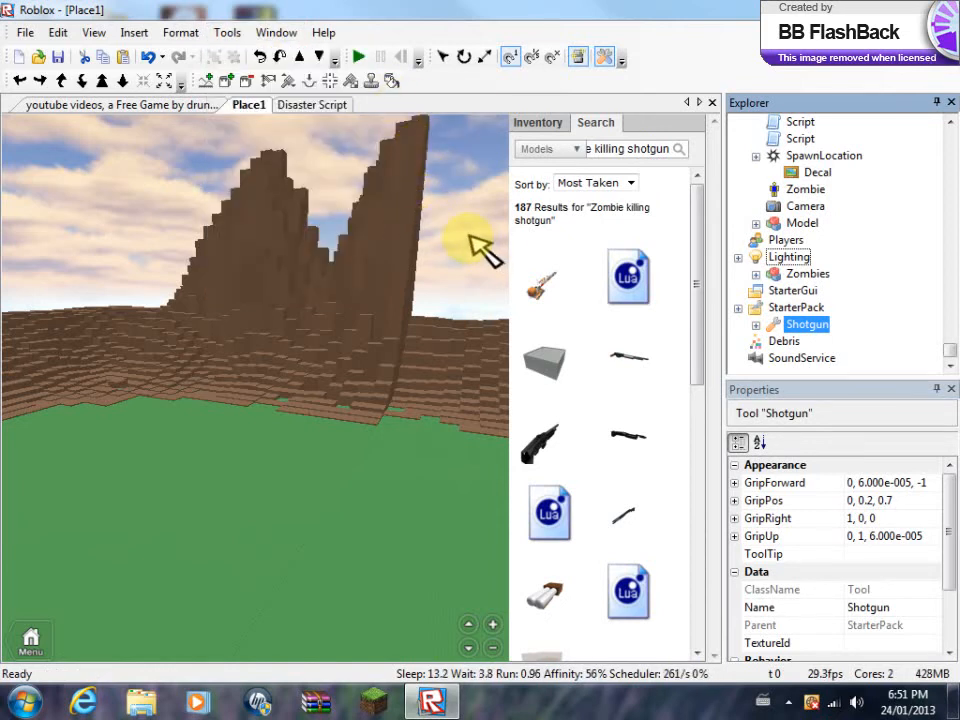
left_click(358, 56)
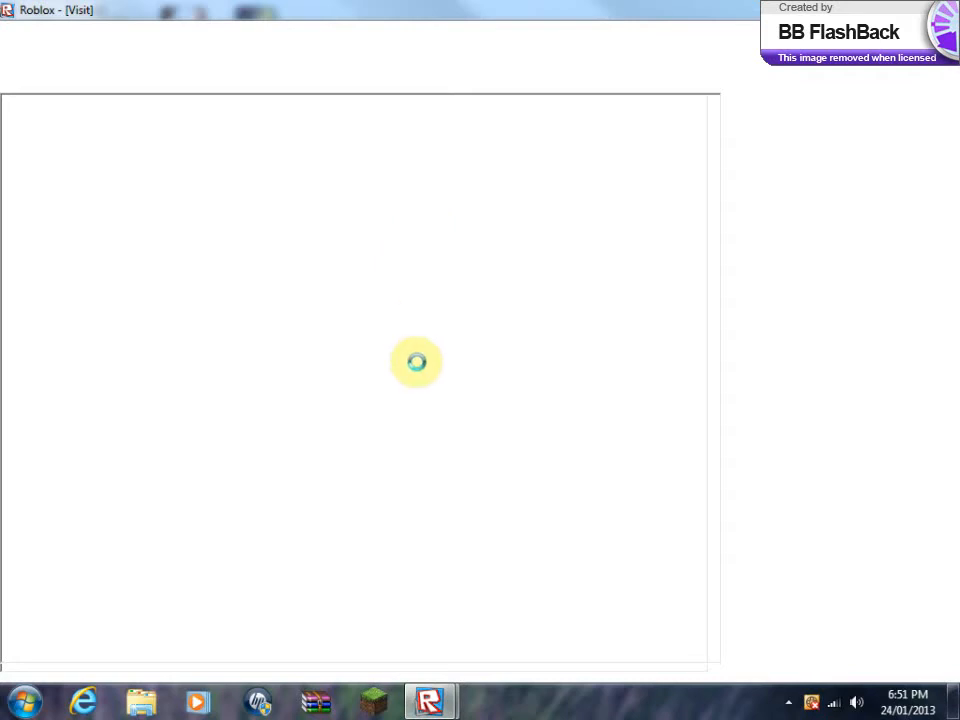
mouse_move(430, 700)
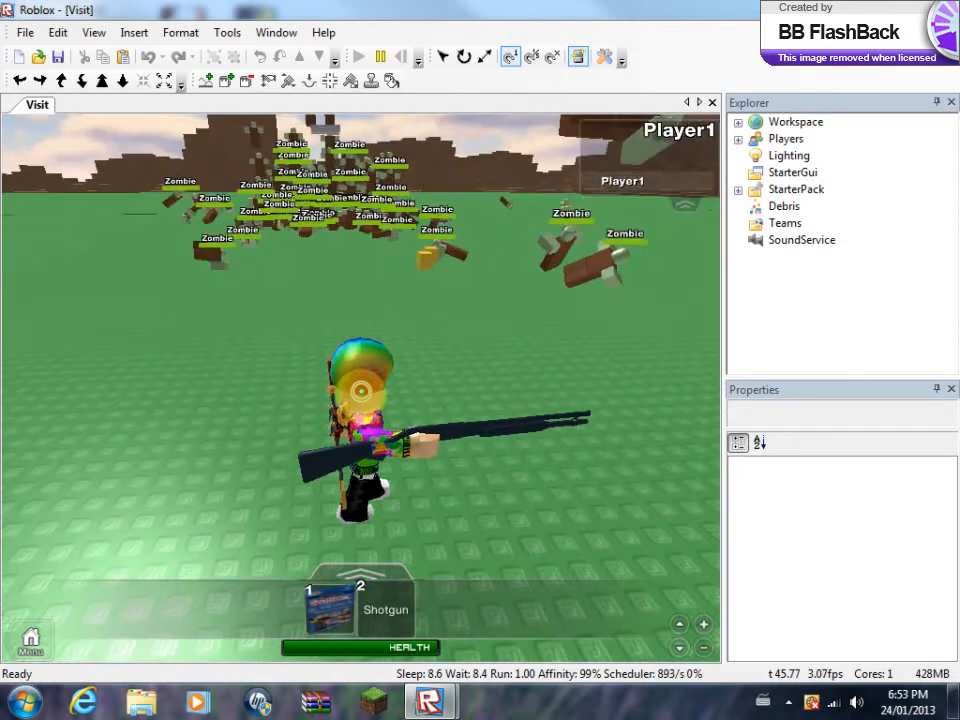
Step: Leave the test visit without saving and add '!!' to the disasterMessage in Disaster Script
key("Escape")
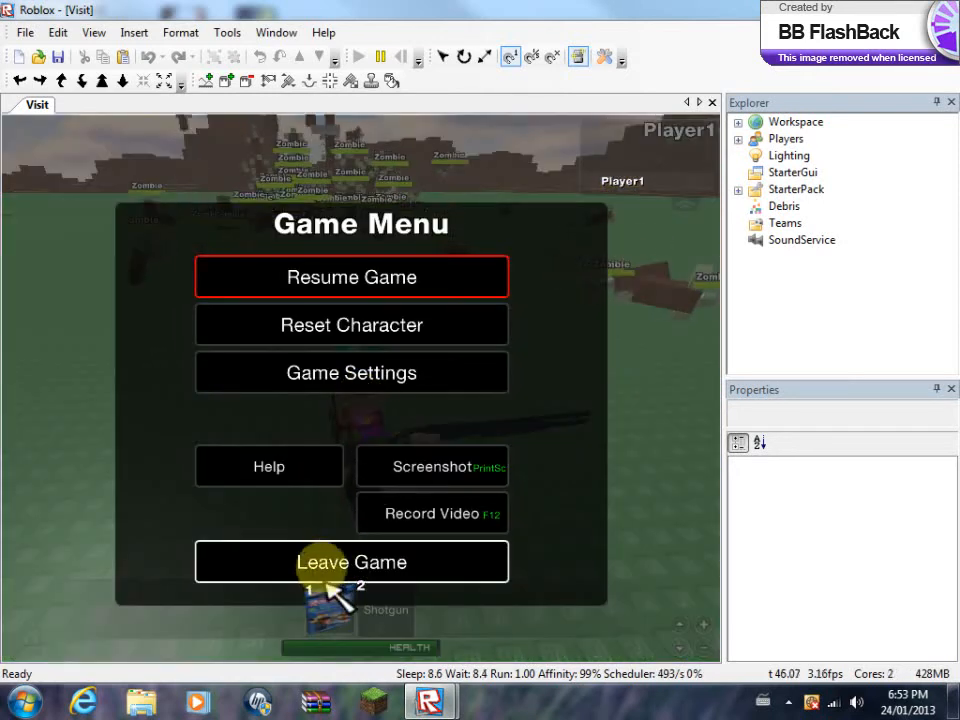
left_click(352, 560)
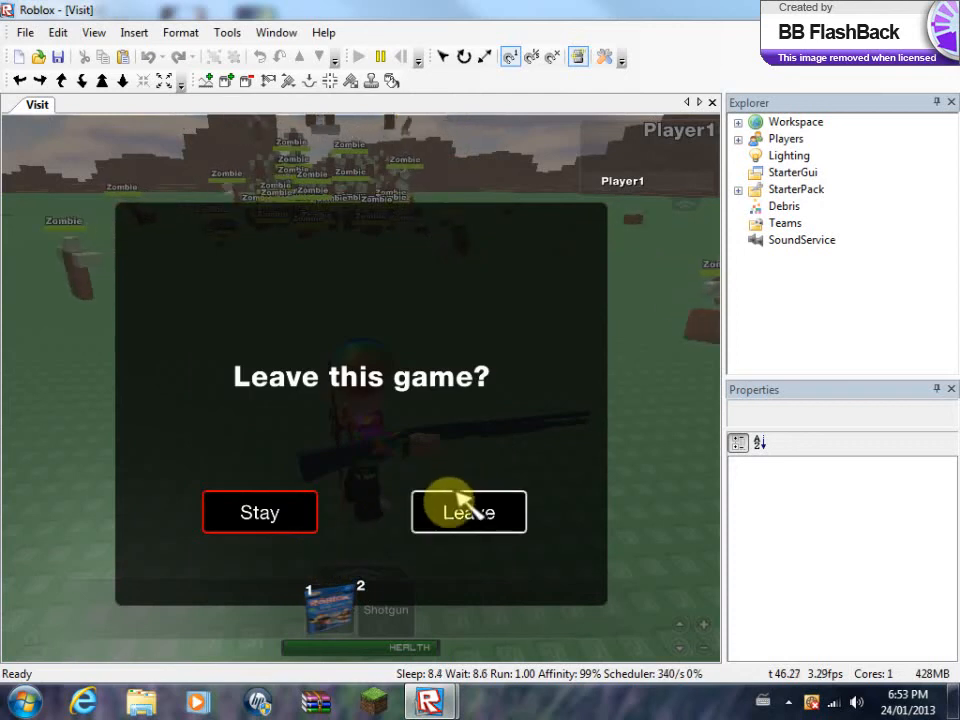
left_click(468, 512)
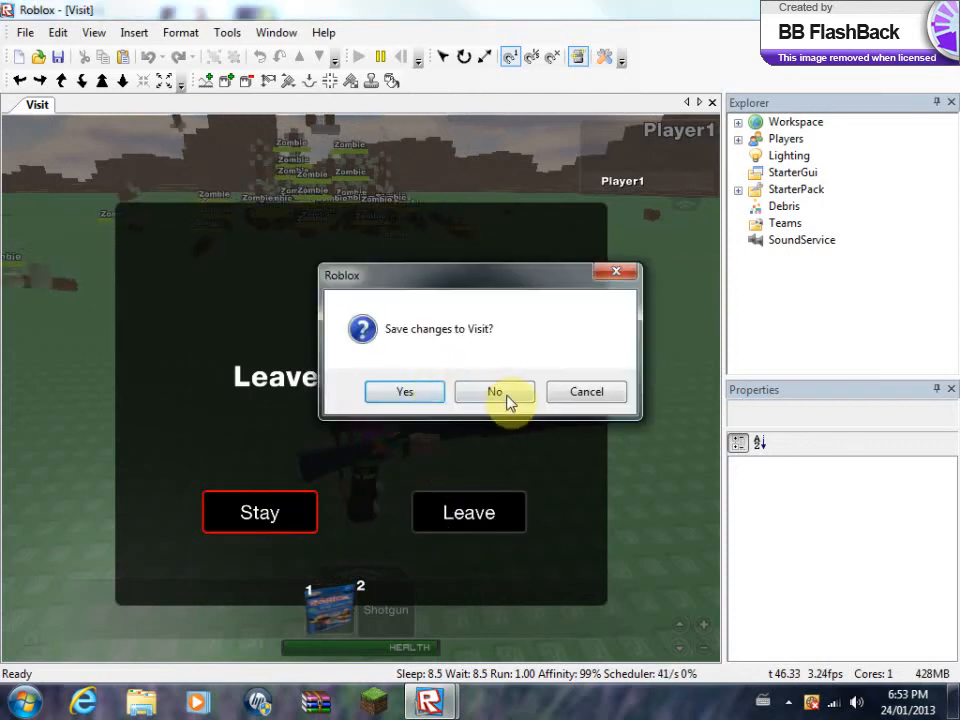
left_click(494, 390)
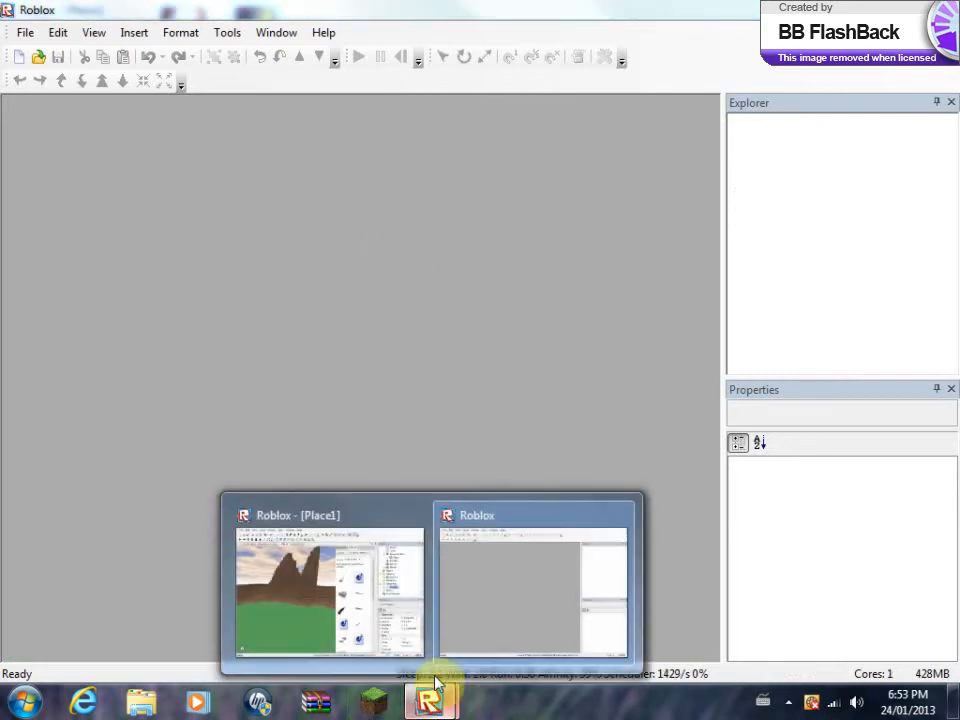
left_click(330, 590)
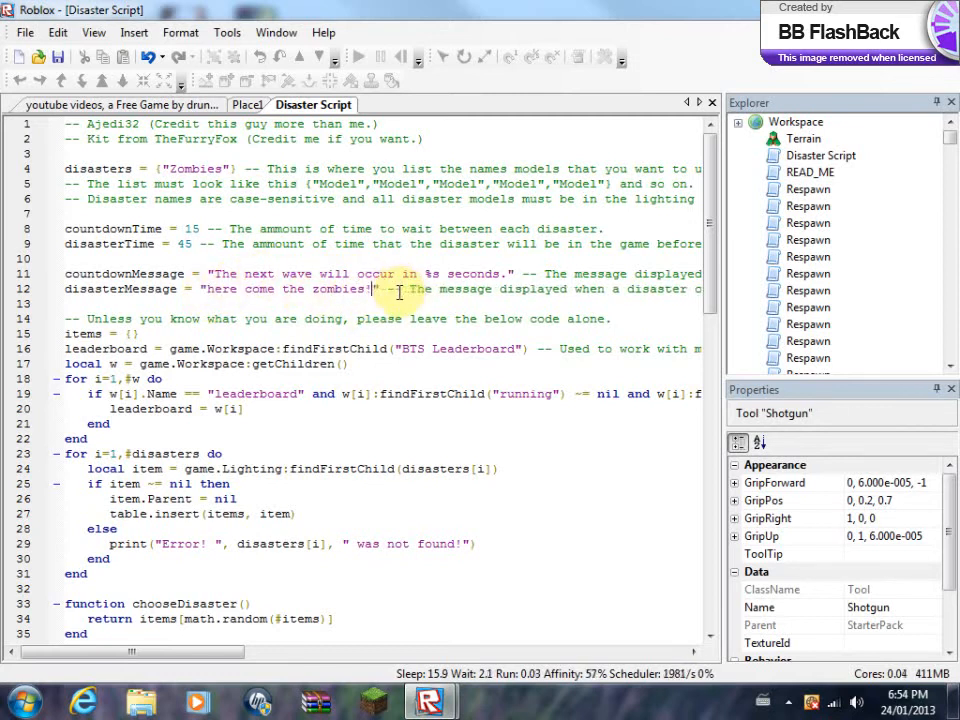
type("!!")
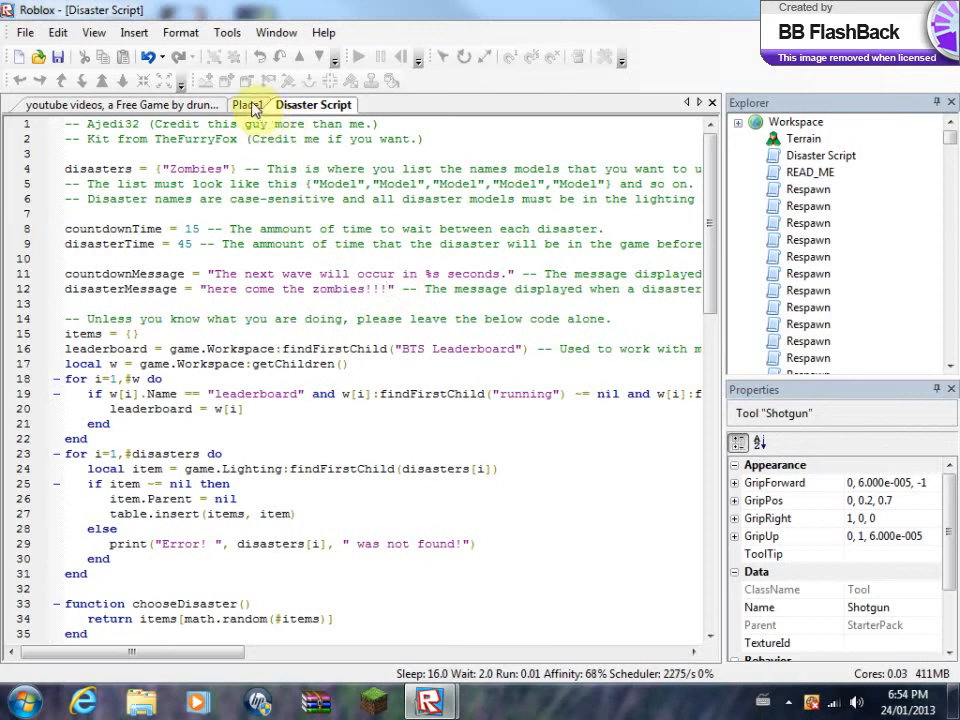
Step: Return to the Place1 view and launch a Play Solo test visit as Player1
left_click(228, 32)
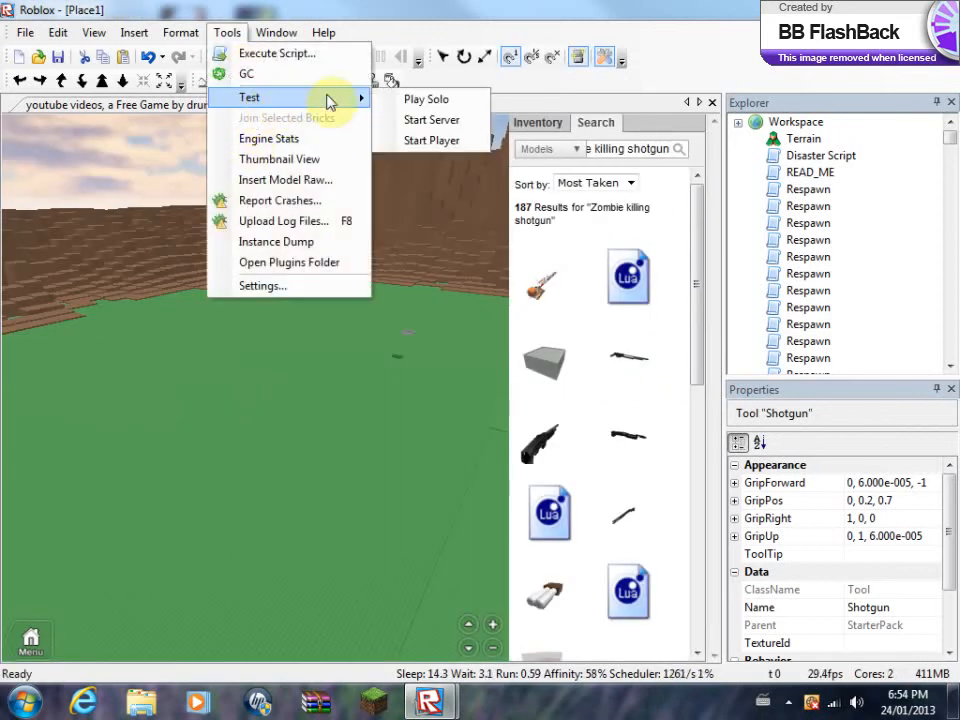
left_click(424, 98)
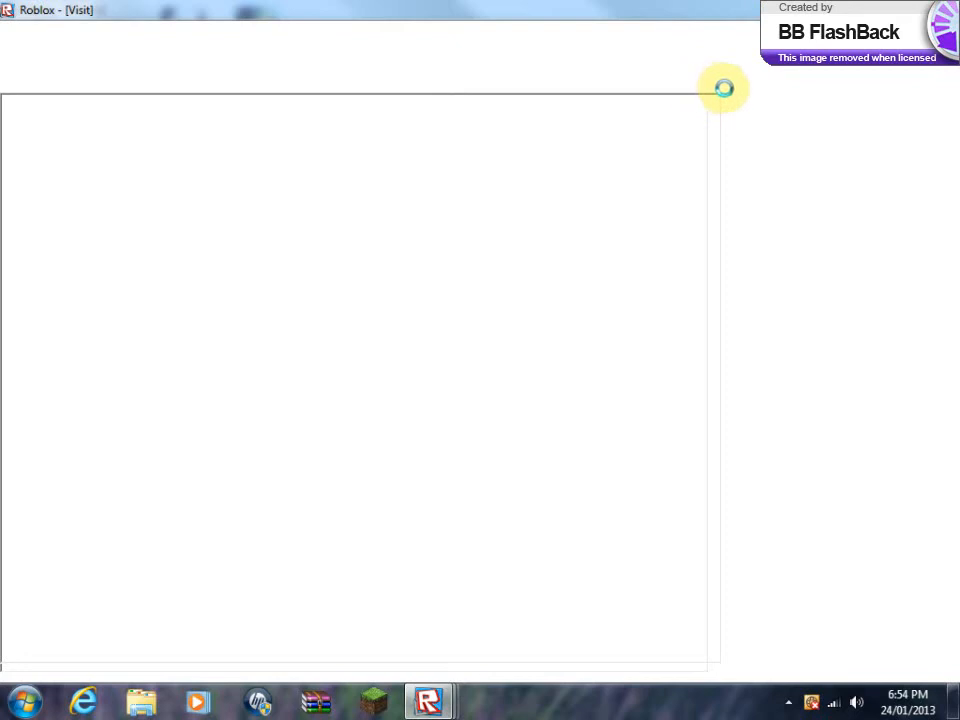
mouse_move(616, 100)
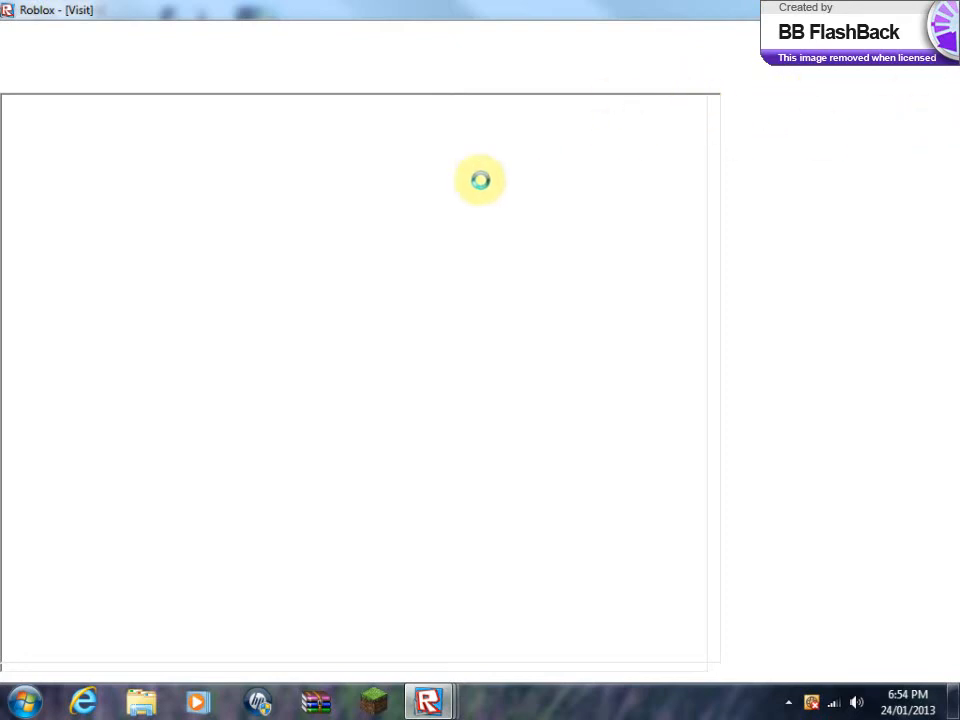
mouse_move(464, 180)
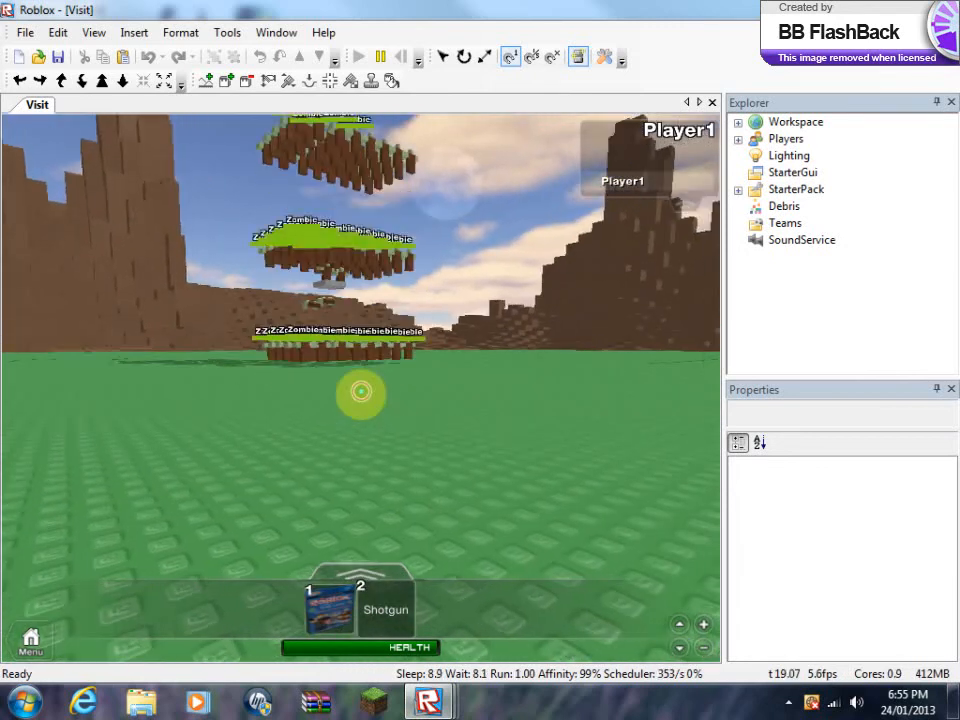
Step: Leave the running test visit through the Escape menu
key("Escape")
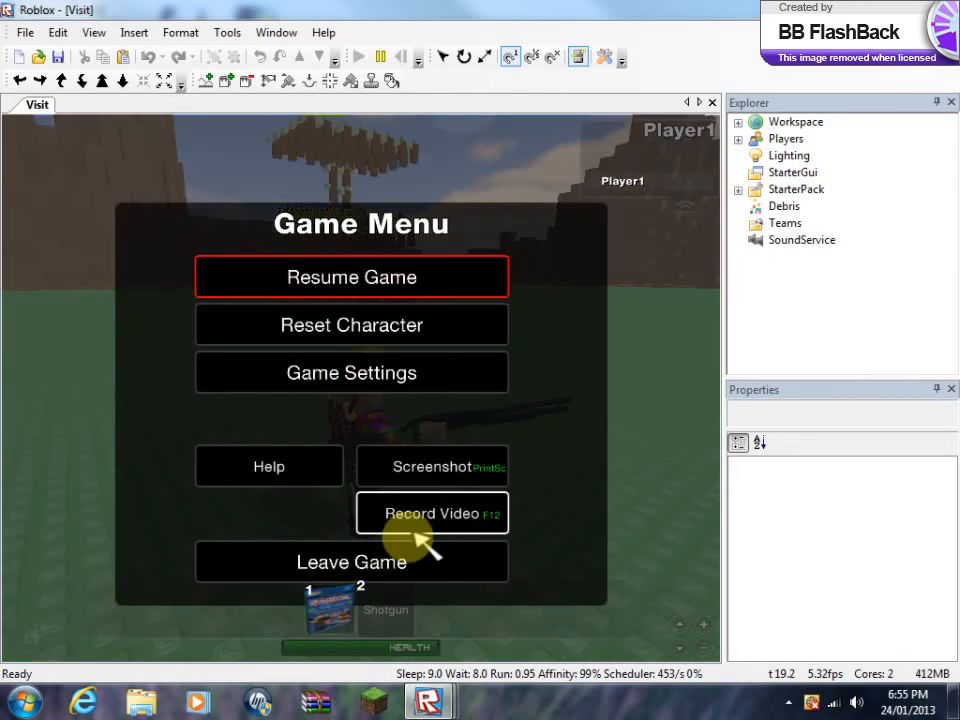
left_click(352, 560)
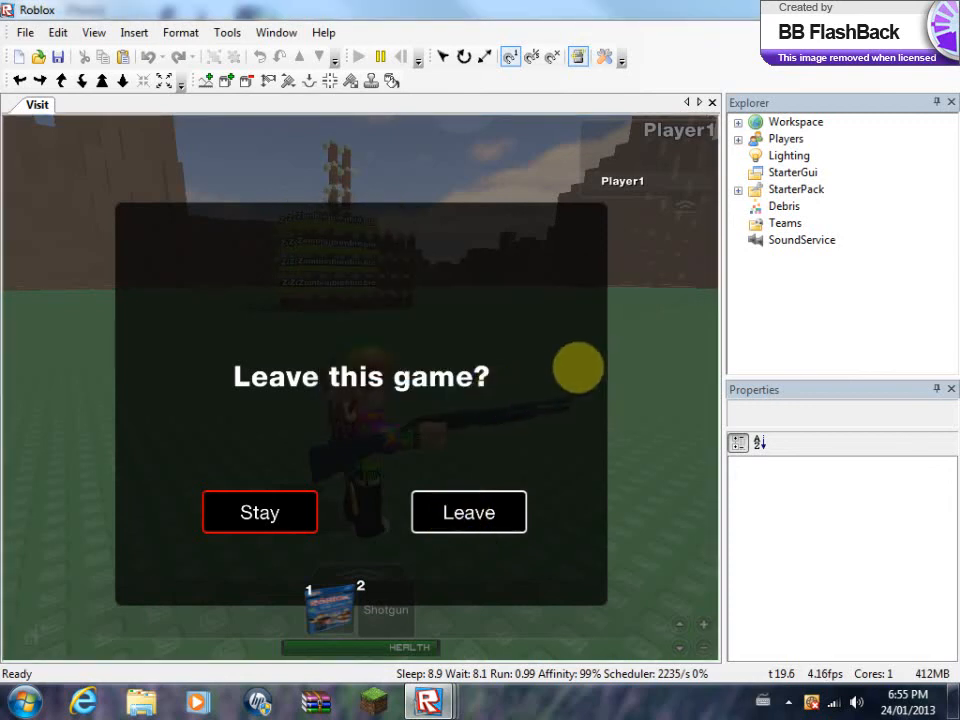
mouse_move(532, 342)
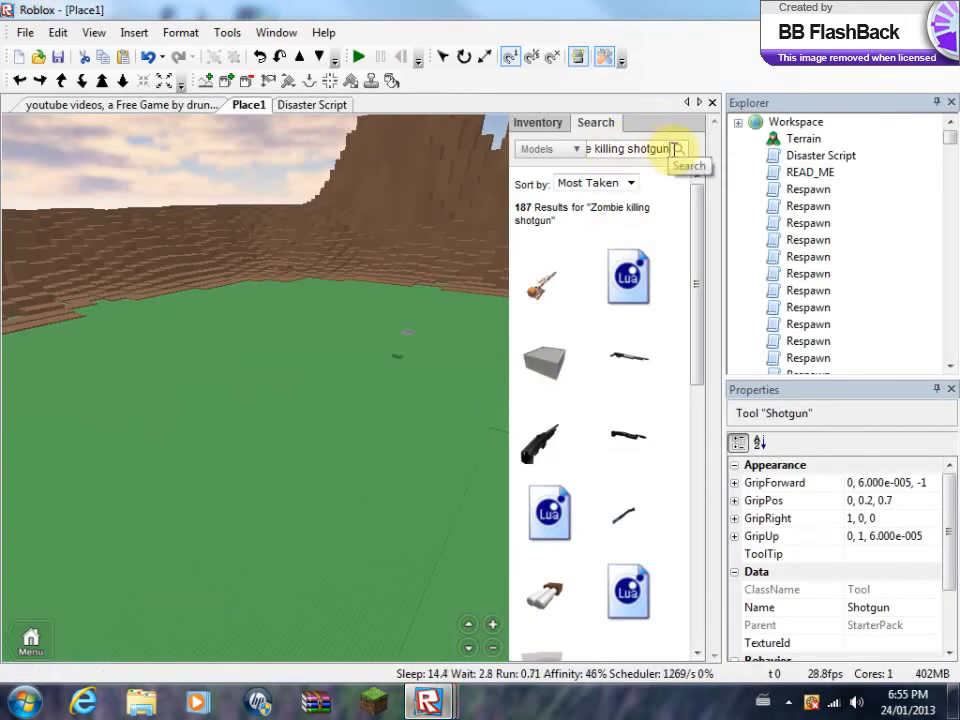
Step: Search the Toolbox free models for 'Zombie' and browse the results
type("Zombie")
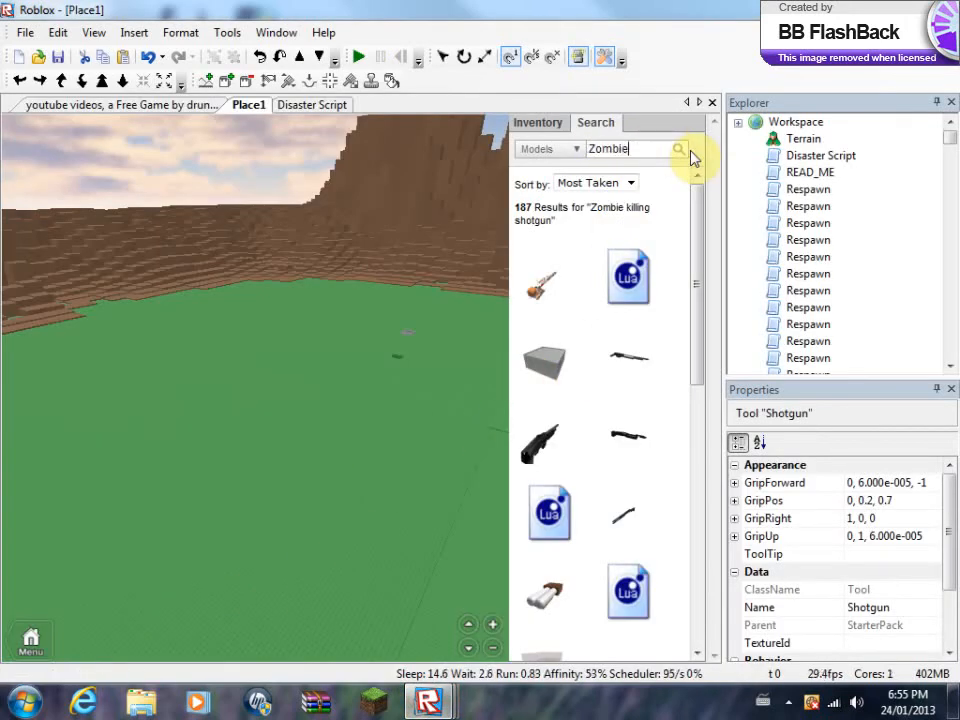
left_click(680, 148)
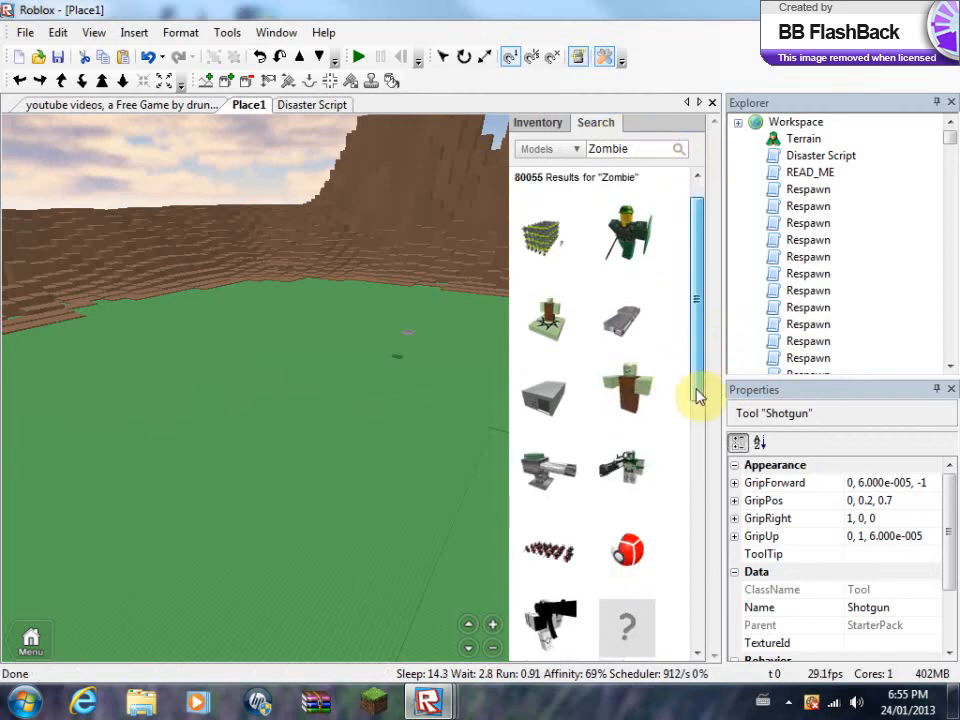
scroll("down", 3)
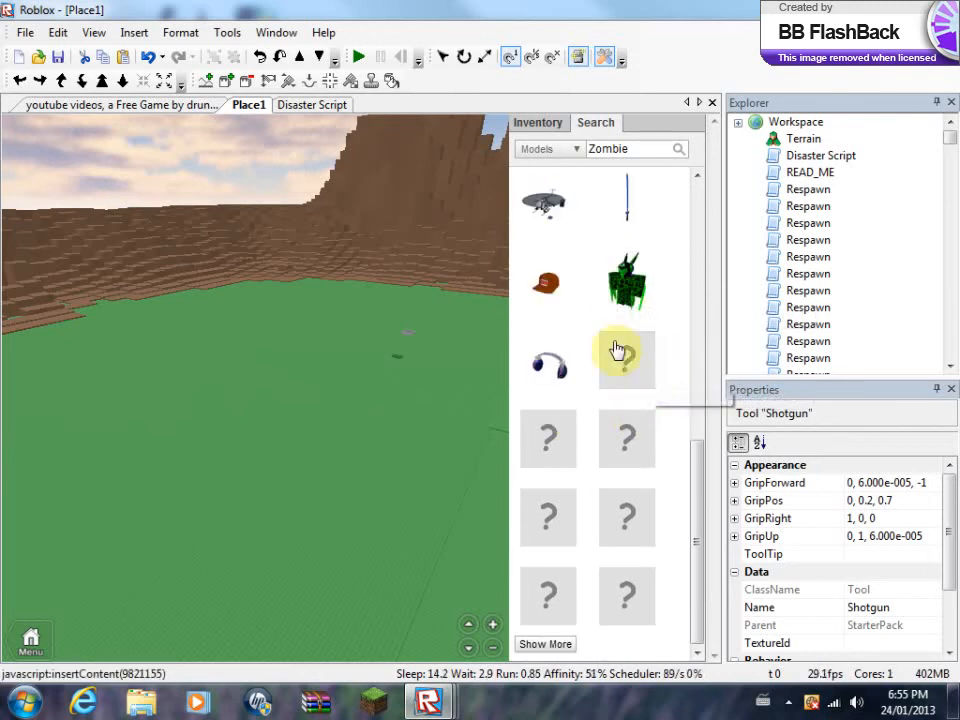
mouse_move(626, 284)
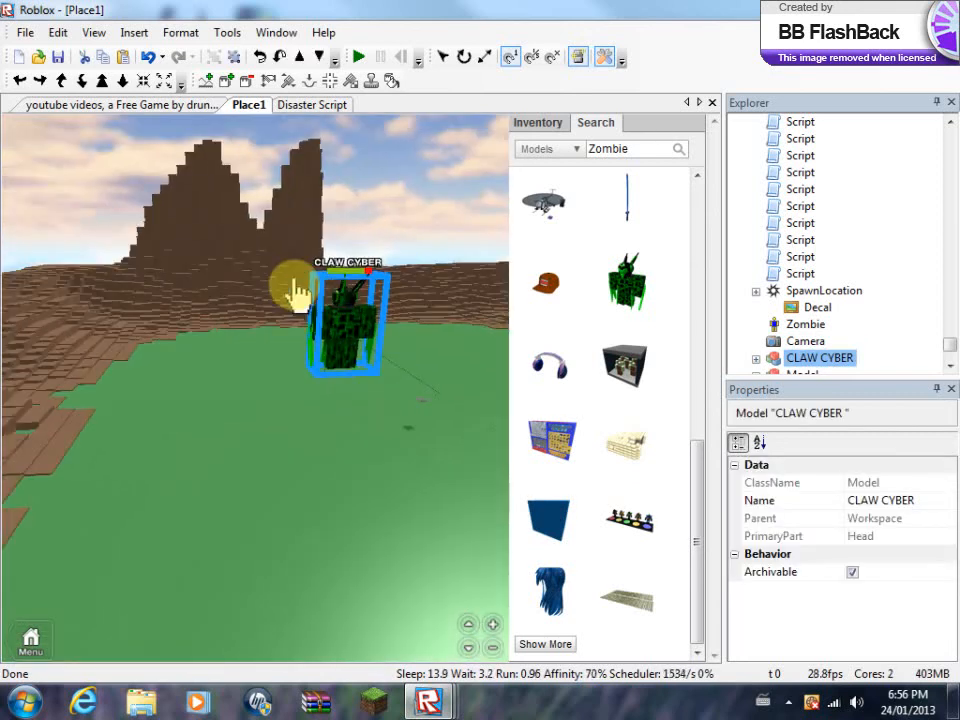
mouse_move(350, 308)
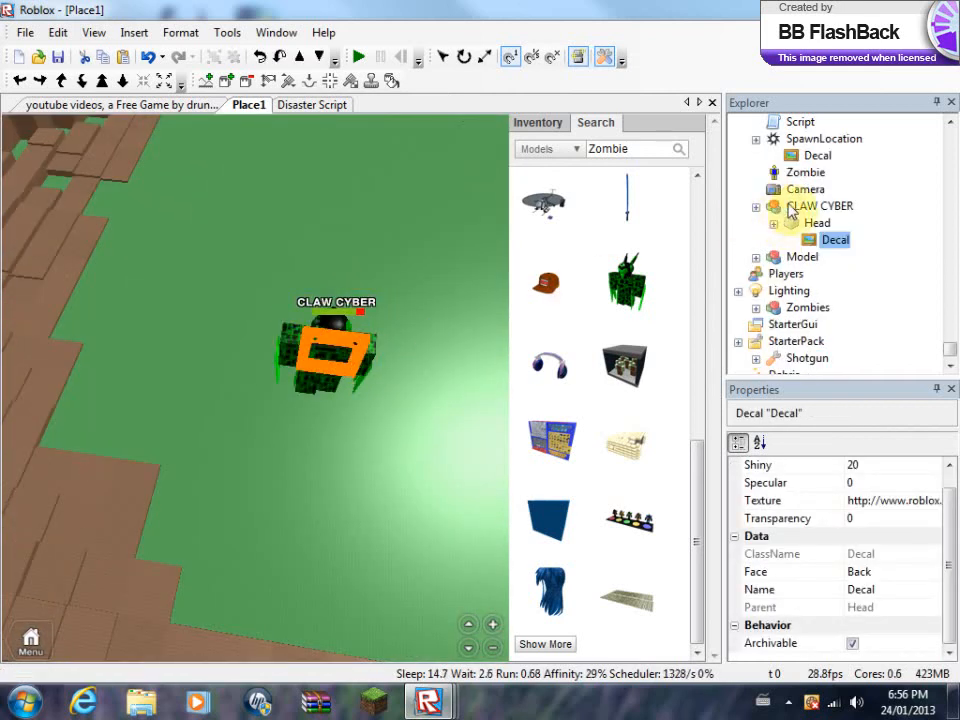
Step: Inspect the CLAW CYBER zombie's head Decal and select its inner Model object
left_click(820, 204)
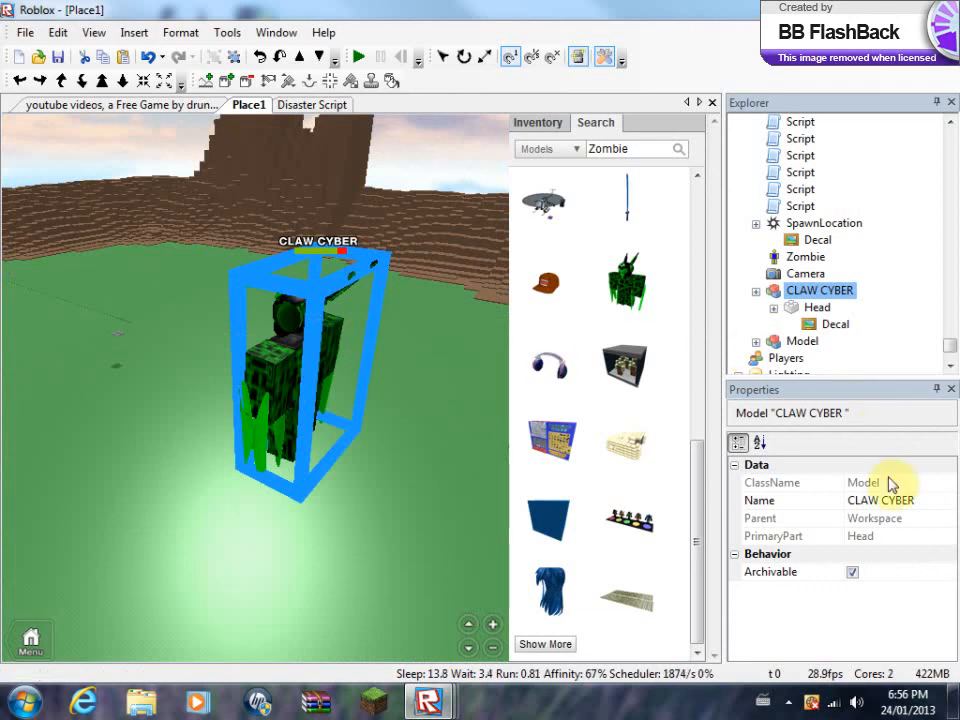
mouse_move(160, 404)
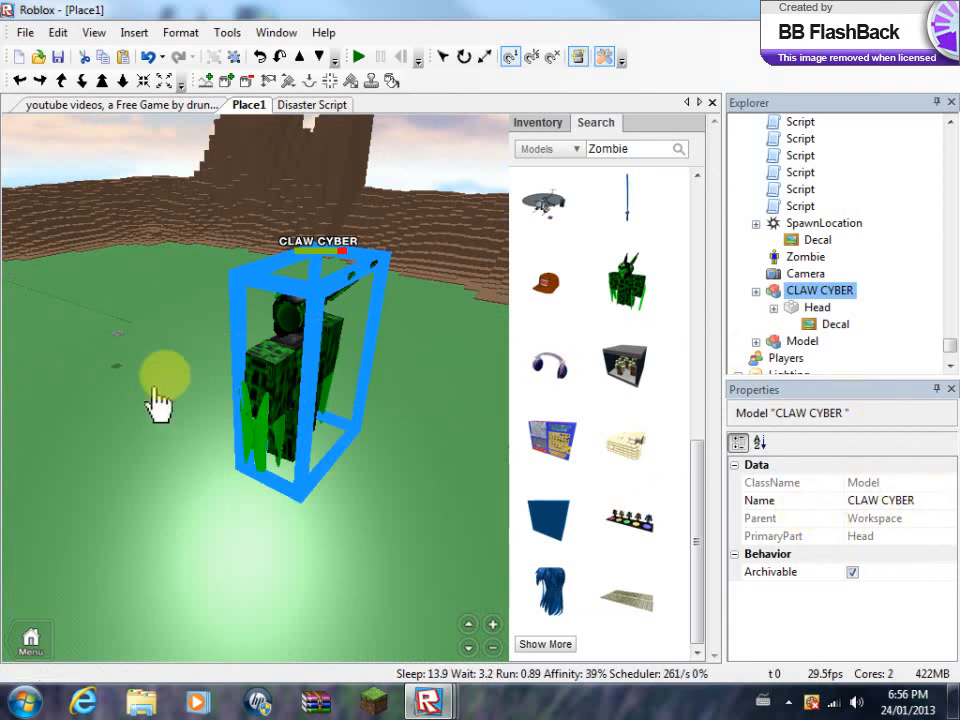
mouse_move(162, 360)
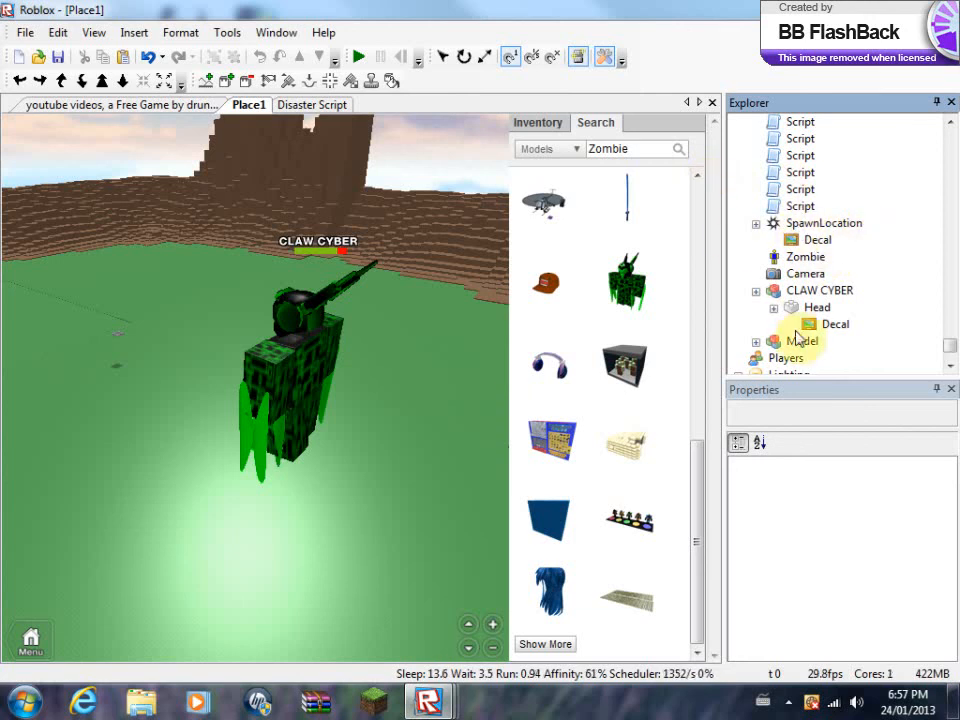
left_click(800, 340)
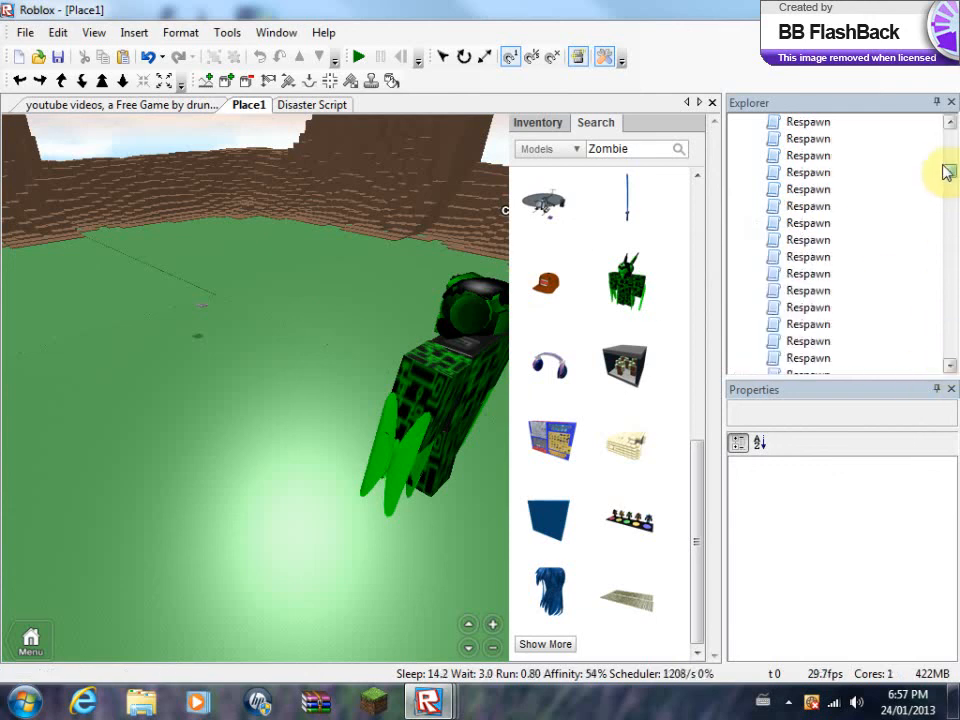
Step: Reopen Disaster Script and select a word in the 'here come the zombies!!!' message line
left_click(822, 156)
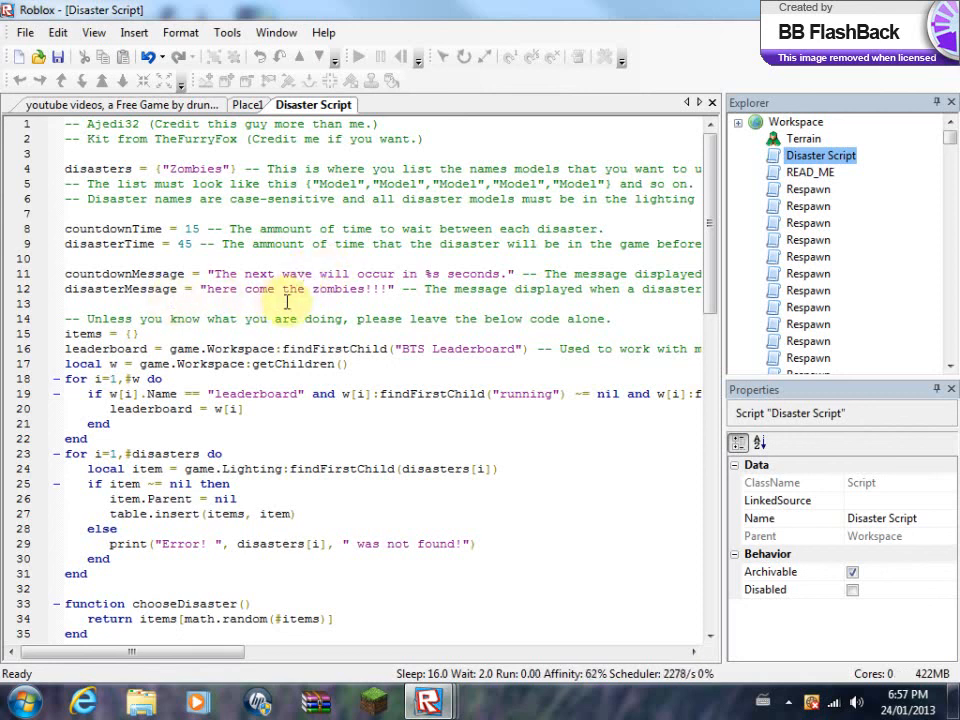
double_click(260, 288)
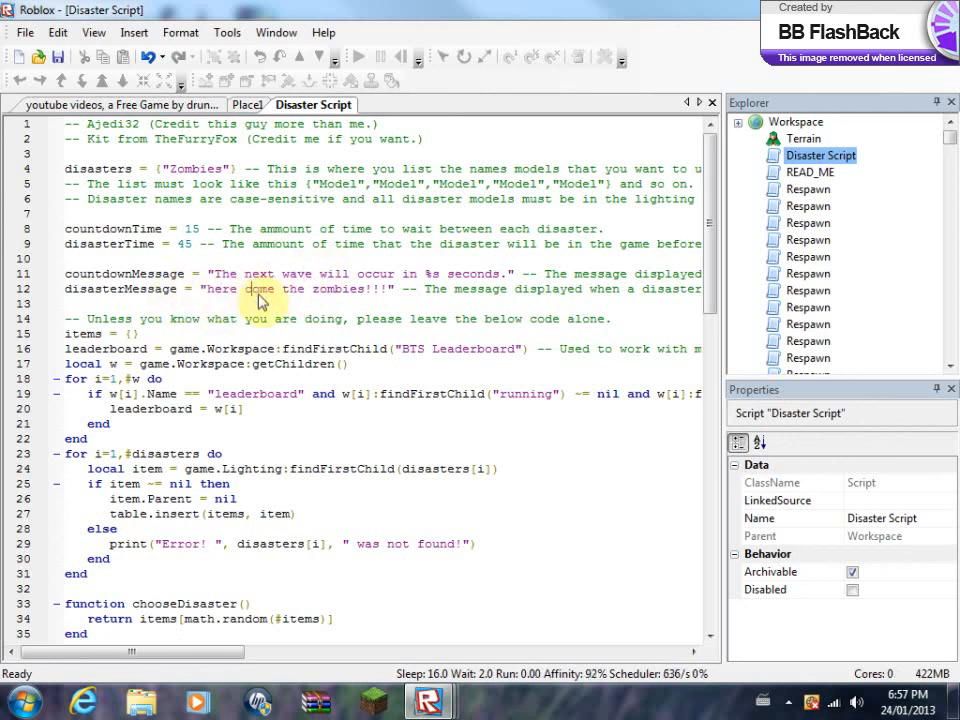